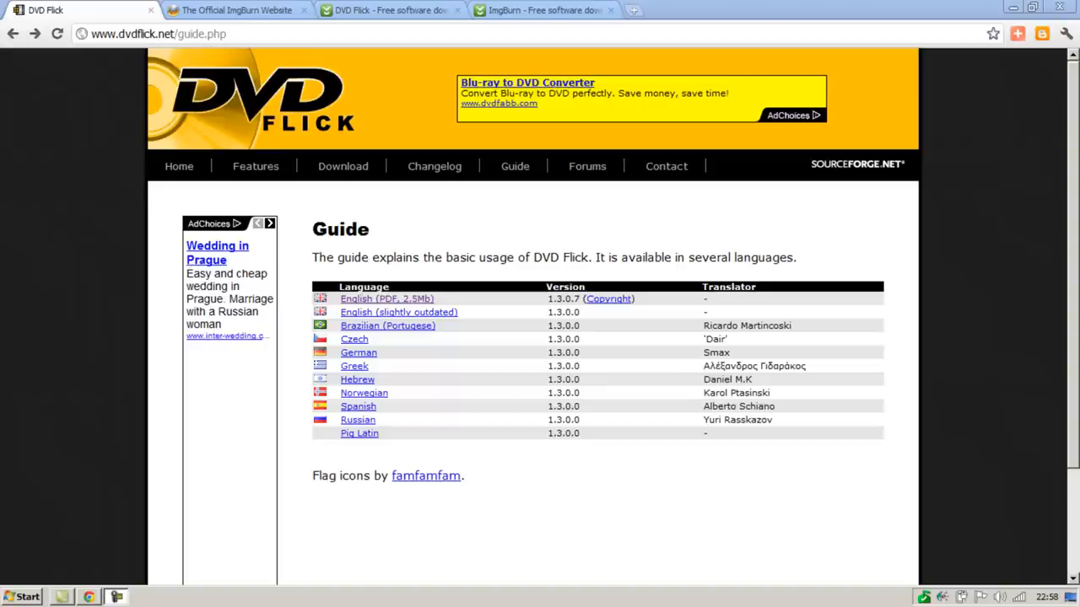
Step: Bring up the CNET download page for DVD Flick 1.3.0.7 with its Download Now offer in view
{"action": "left_click", "coordinate": [236, 9]}
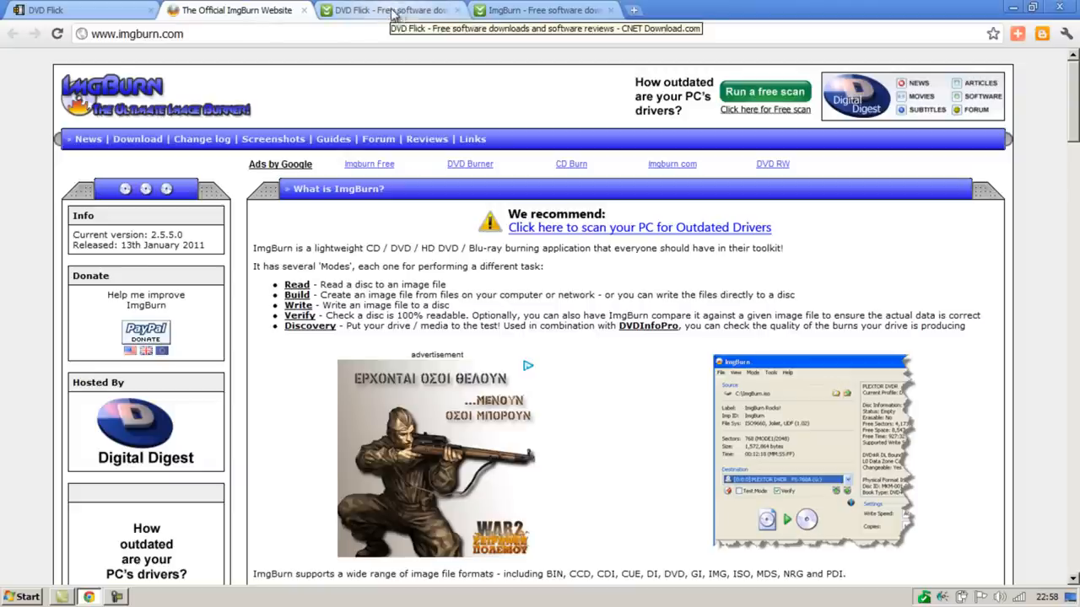
{"action": "left_click", "coordinate": [392, 10]}
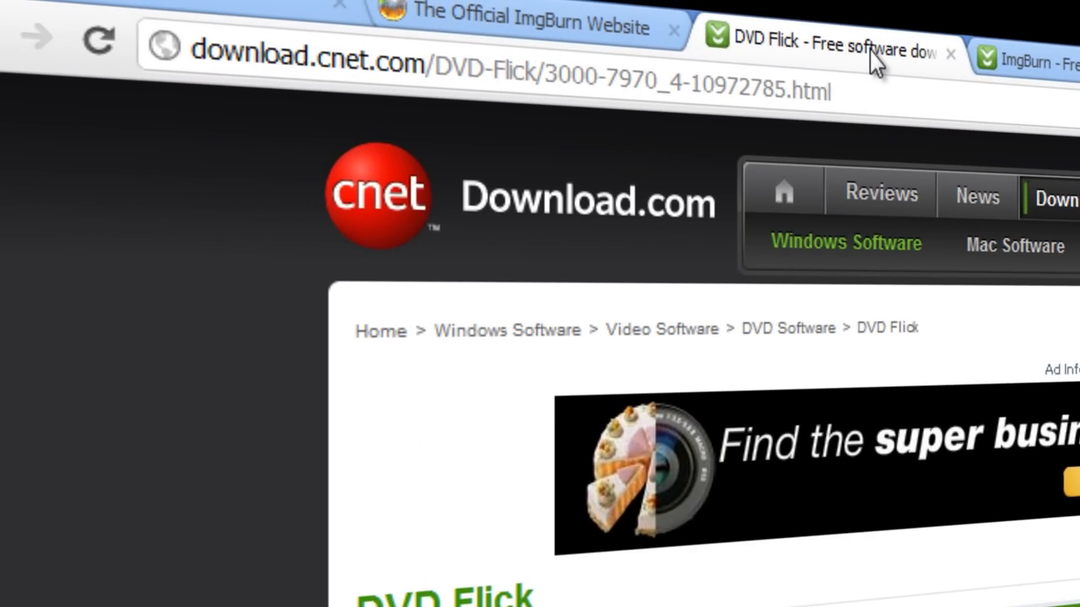
{"action": "scroll", "scroll_direction": "down", "scroll_amount": 3}
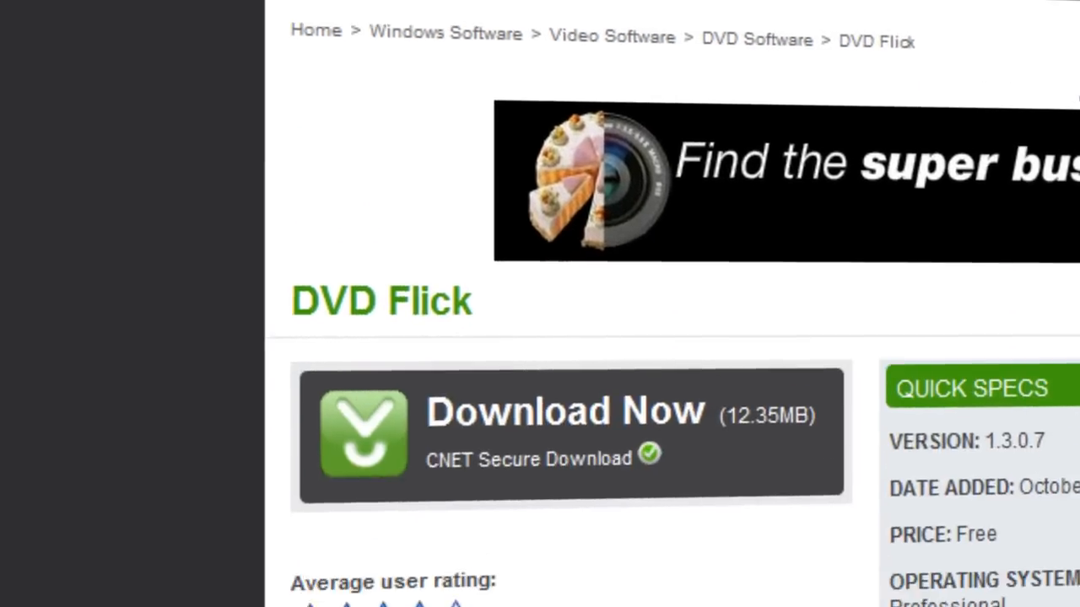
{"action": "scroll", "scroll_direction": "down", "scroll_amount": 3}
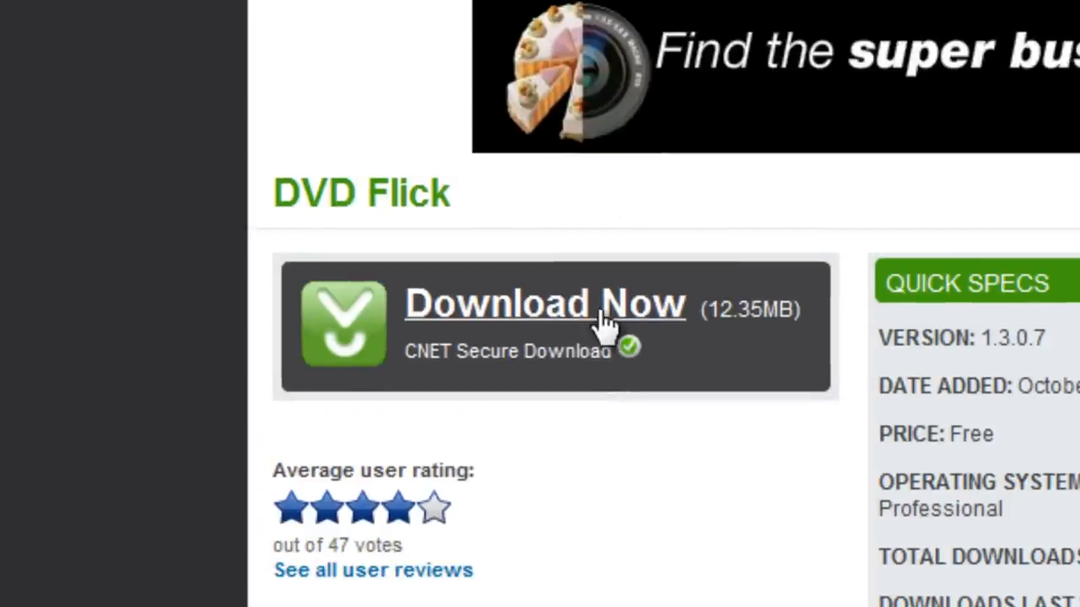
Step: Download dvdflick_setup_1.3.0.7.exe, keep the flagged file and launch the installer
{"action": "left_click", "coordinate": [544, 304]}
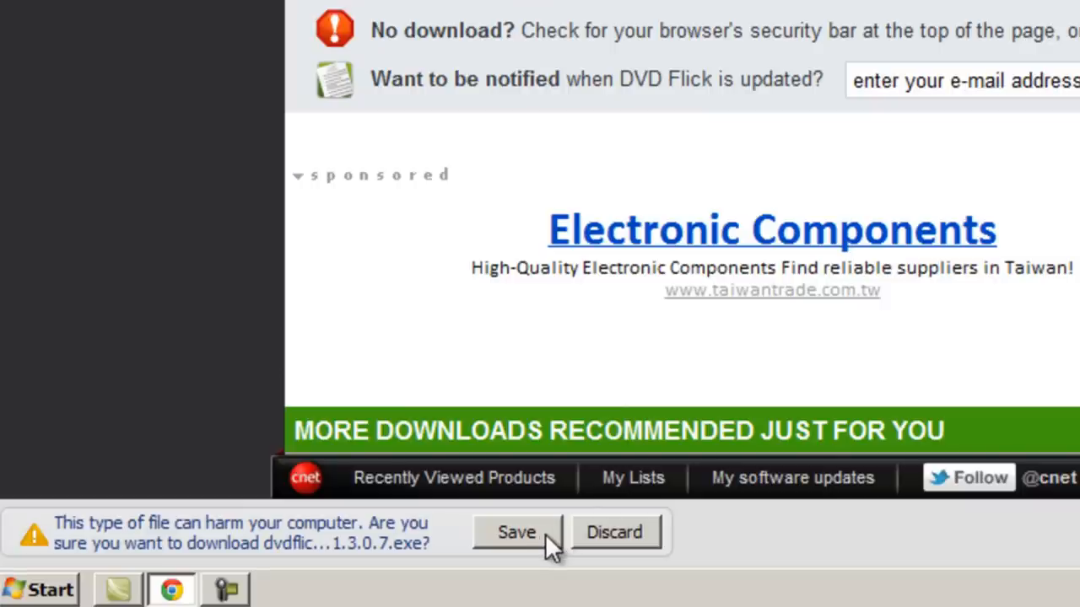
{"action": "left_click", "coordinate": [515, 533]}
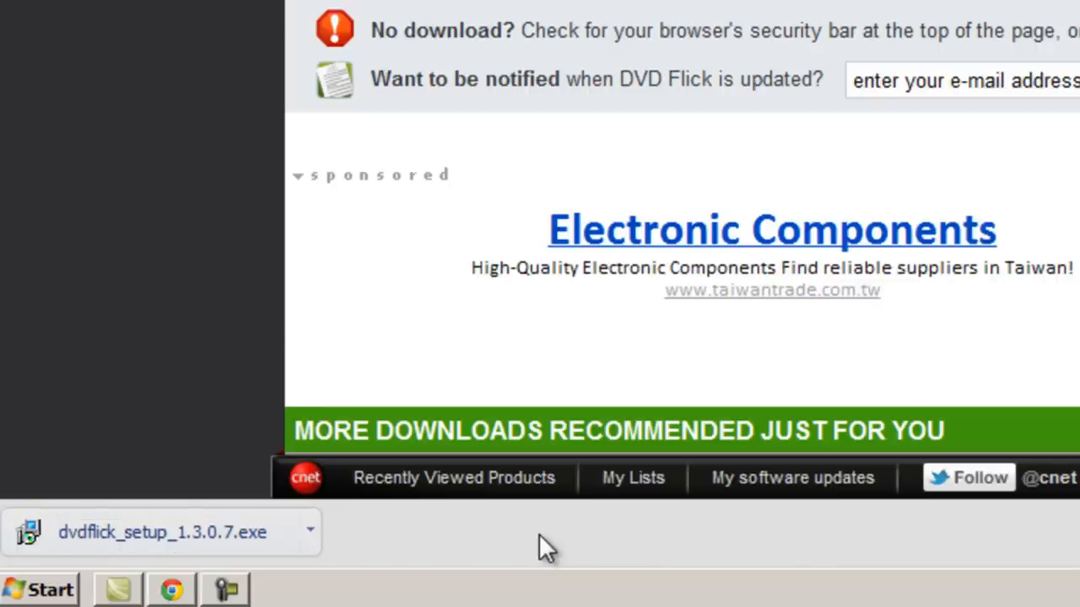
{"action": "mouse_move", "coordinate": [265, 545]}
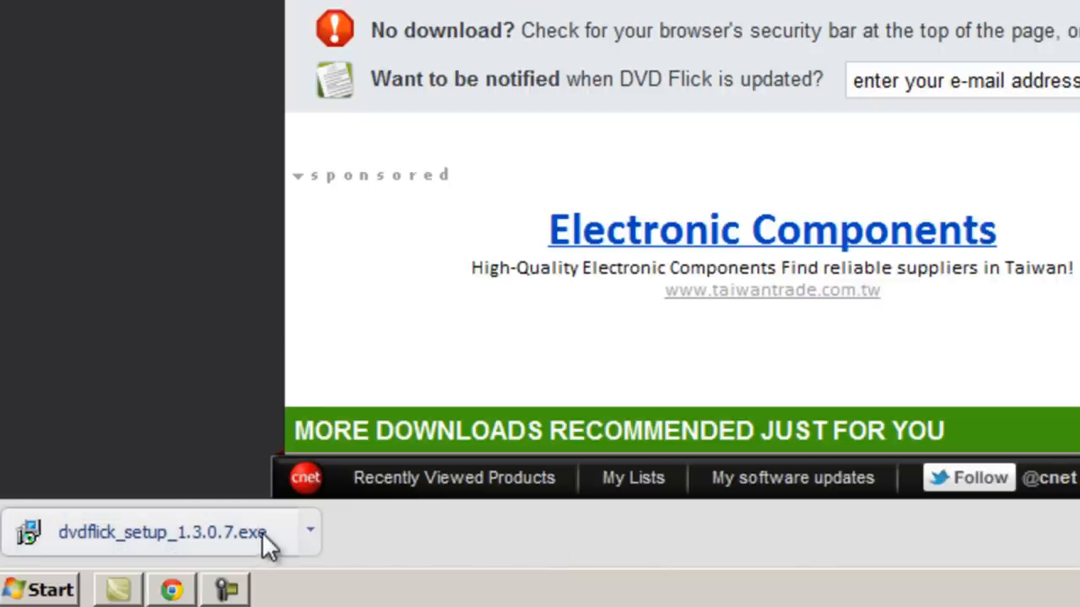
{"action": "left_click", "coordinate": [160, 532]}
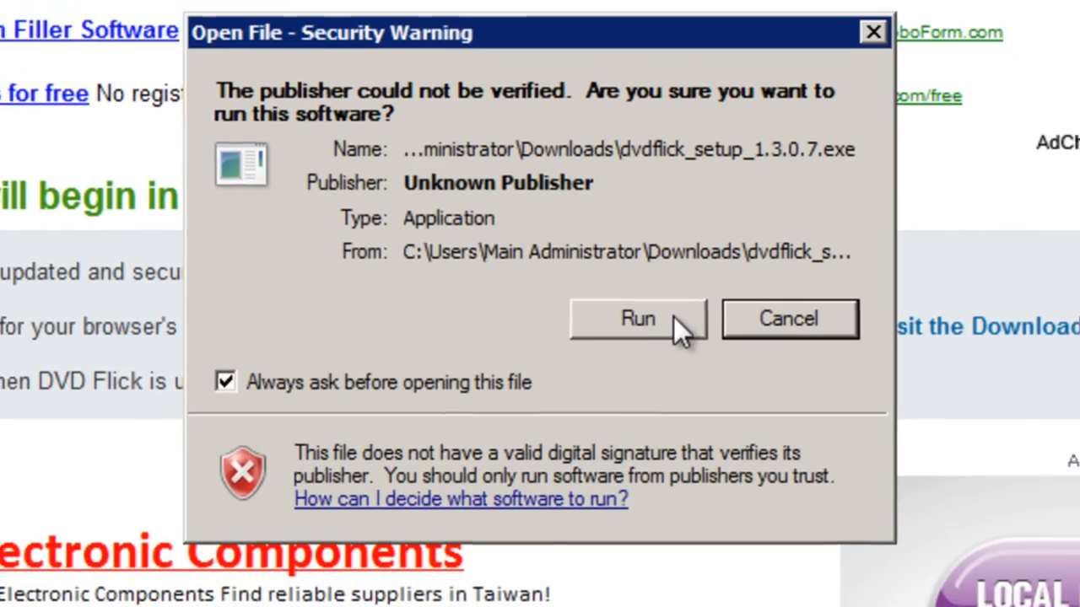
Step: Run the DVD Flick installer, accept the GPL license and keep the default install folder
{"action": "left_click", "coordinate": [637, 318]}
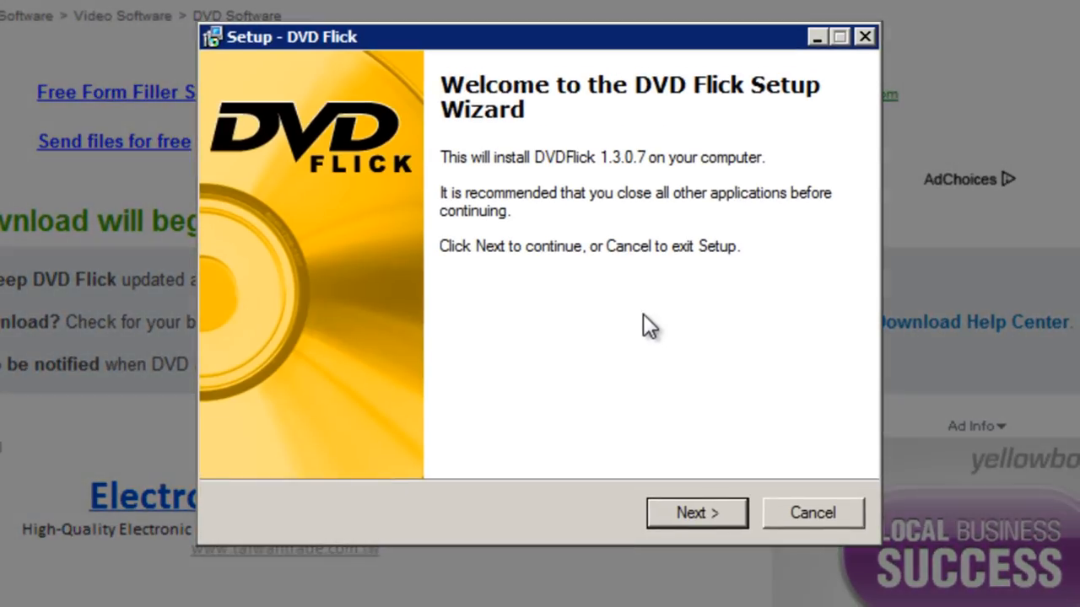
{"action": "left_click", "coordinate": [695, 513]}
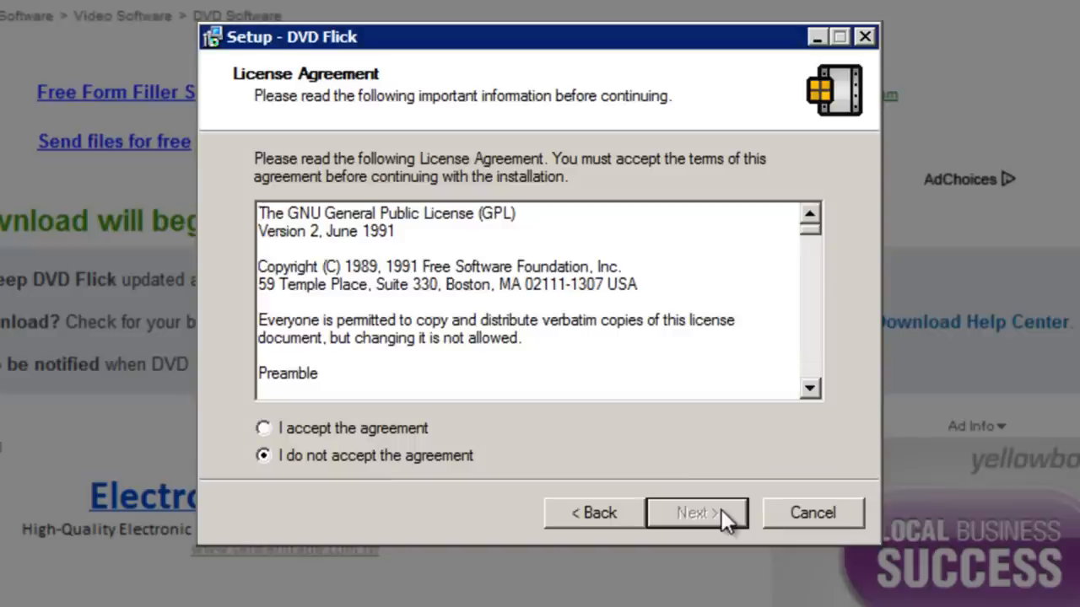
{"action": "left_click", "coordinate": [263, 428]}
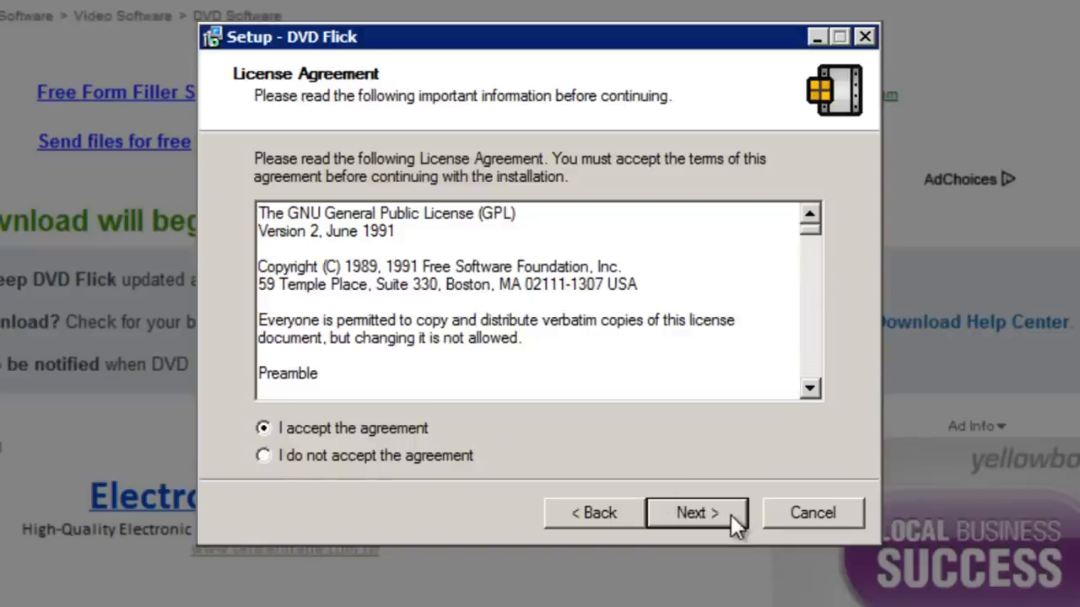
{"action": "left_click", "coordinate": [695, 513]}
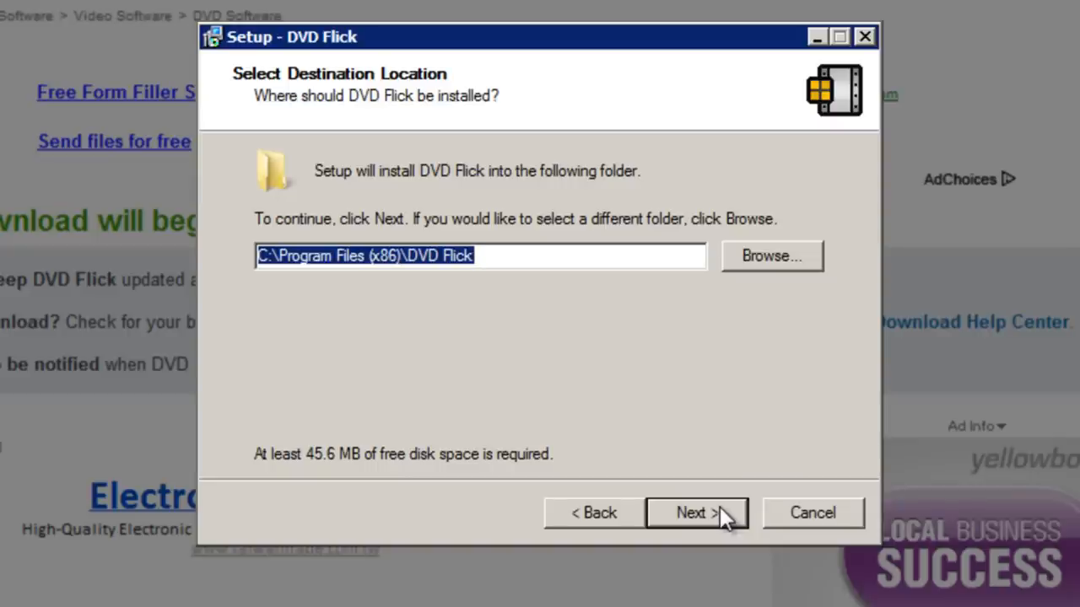
{"action": "left_click", "coordinate": [696, 513]}
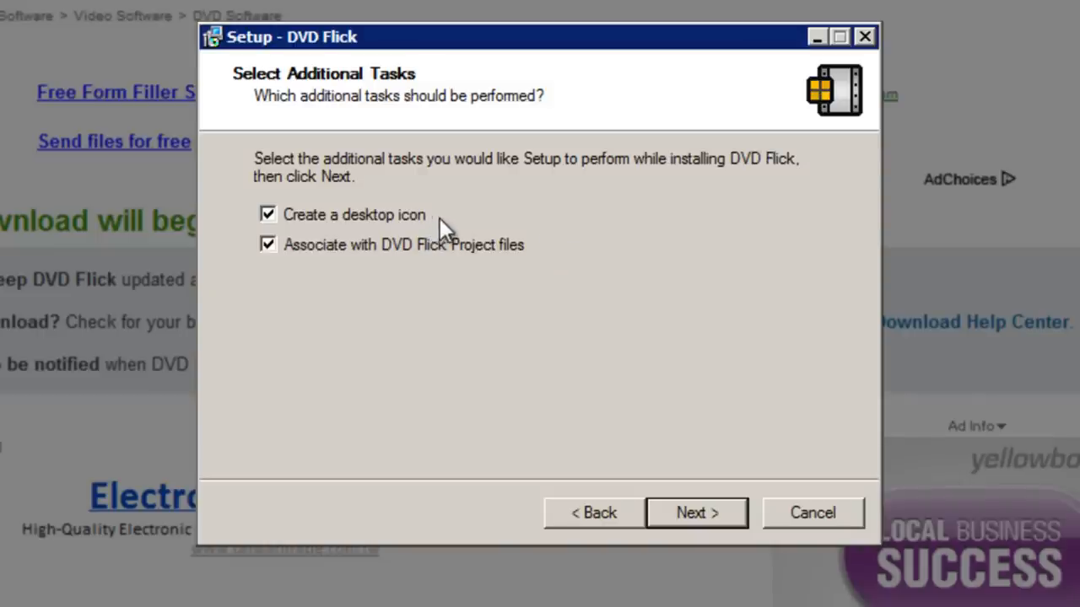
Step: Install with desktop icon and project-file association, then finish without launching DVD Flick
{"action": "left_click", "coordinate": [696, 512]}
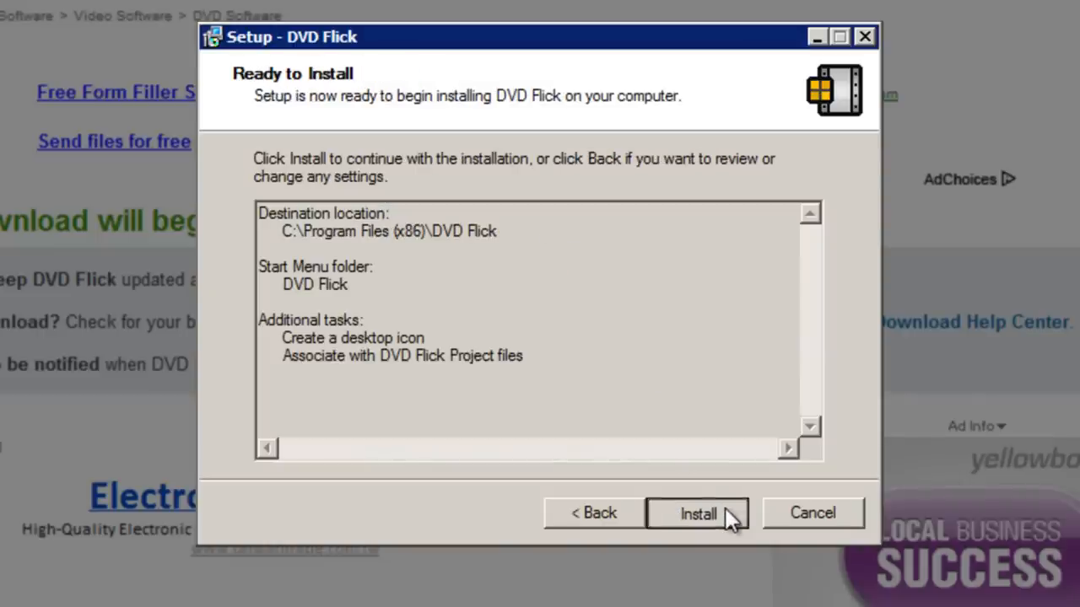
{"action": "left_click", "coordinate": [697, 514]}
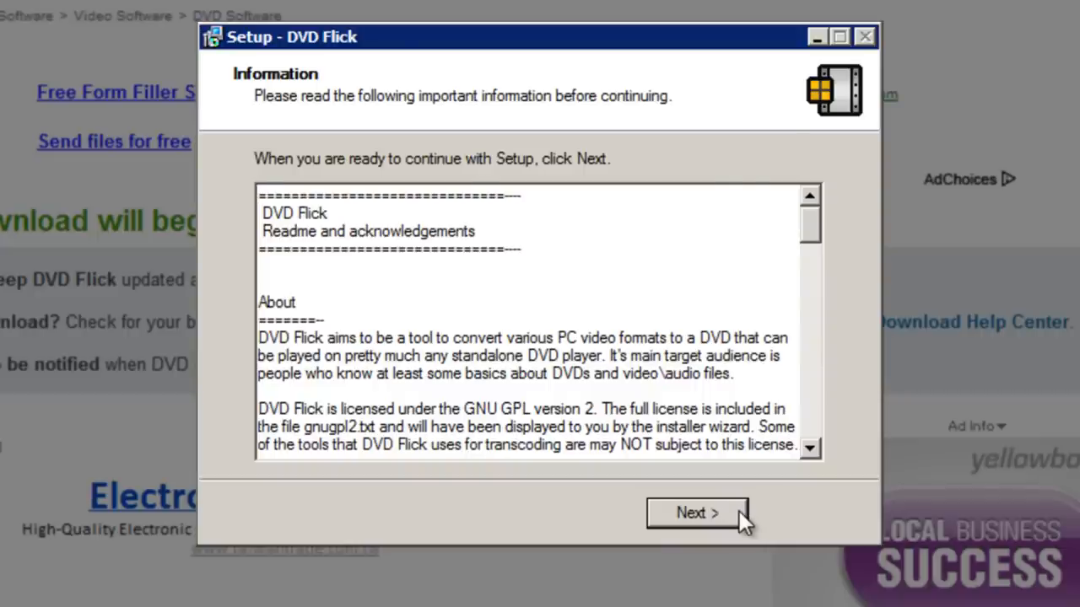
{"action": "left_click", "coordinate": [697, 513]}
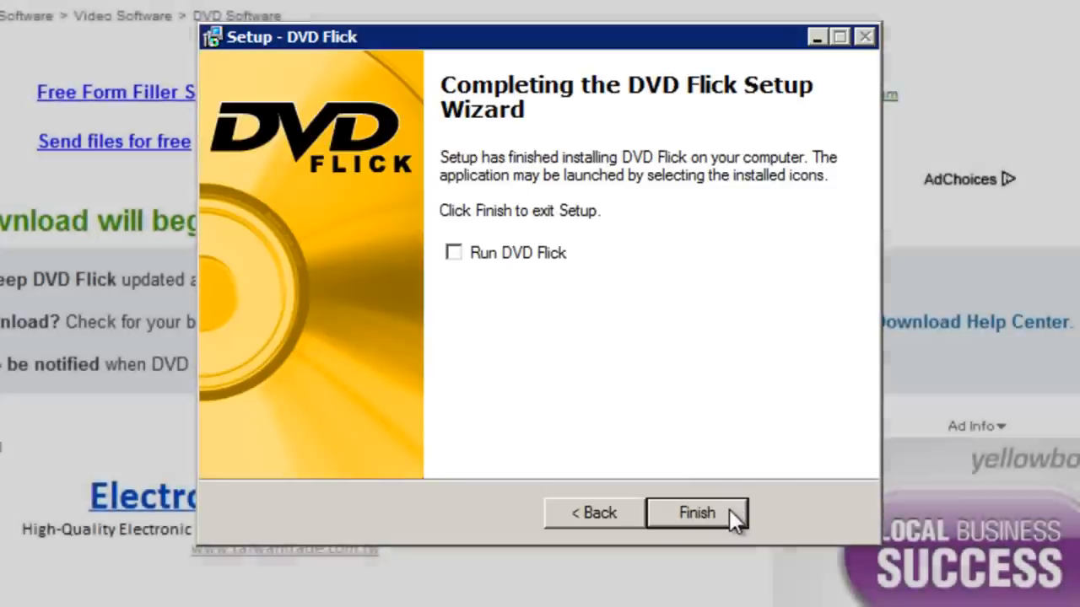
{"action": "left_click", "coordinate": [697, 513]}
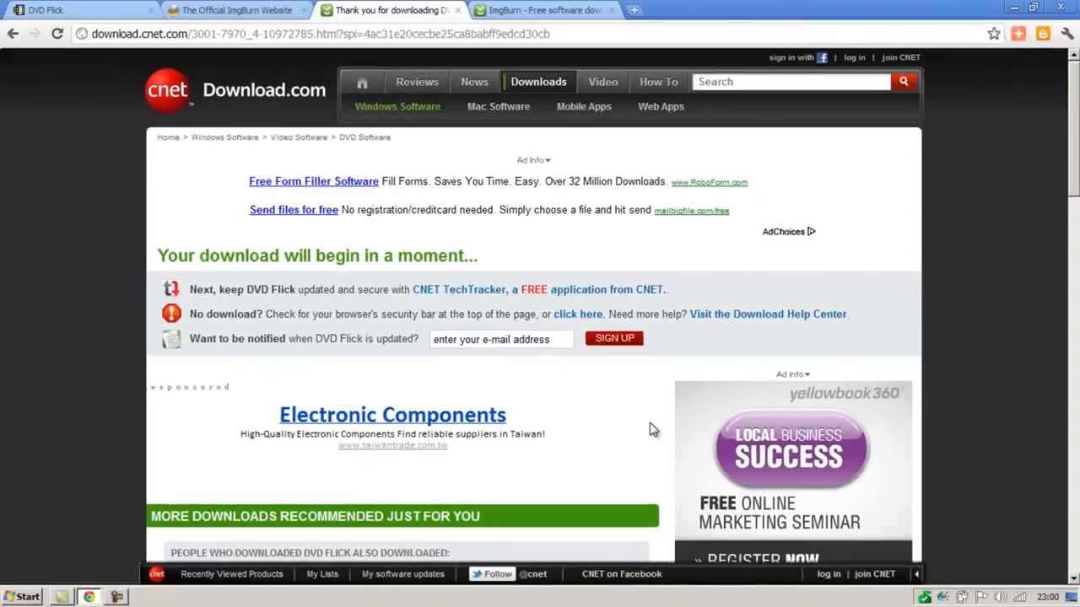
{"action": "mouse_move", "coordinate": [650, 366]}
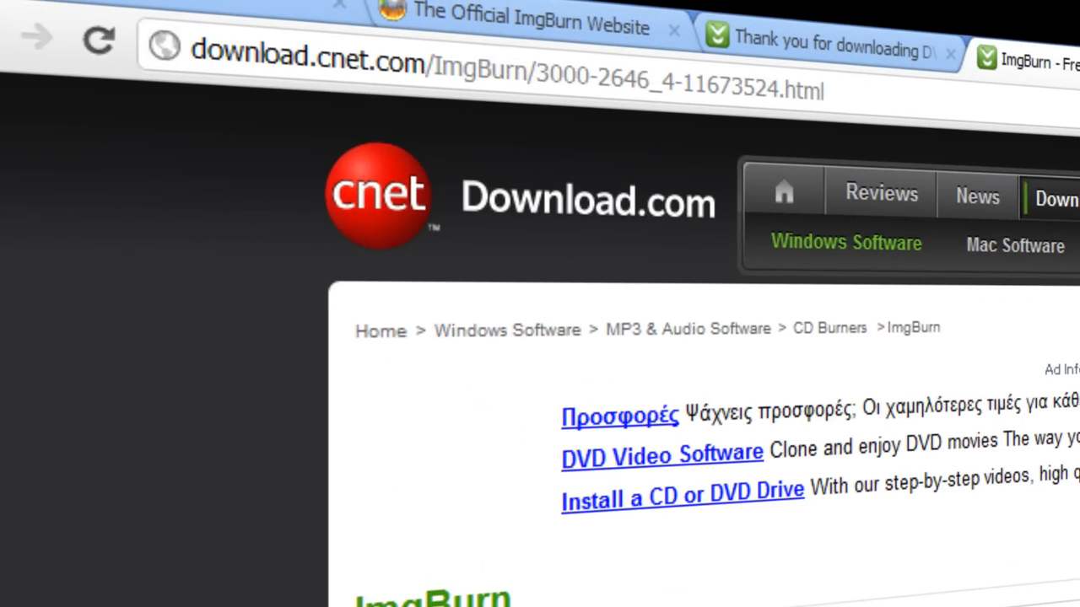
Step: Download SetupImgBurn_2.5.5.0.exe from CNET and keep the flagged installer file
{"action": "scroll", "scroll_direction": "down", "scroll_amount": 3}
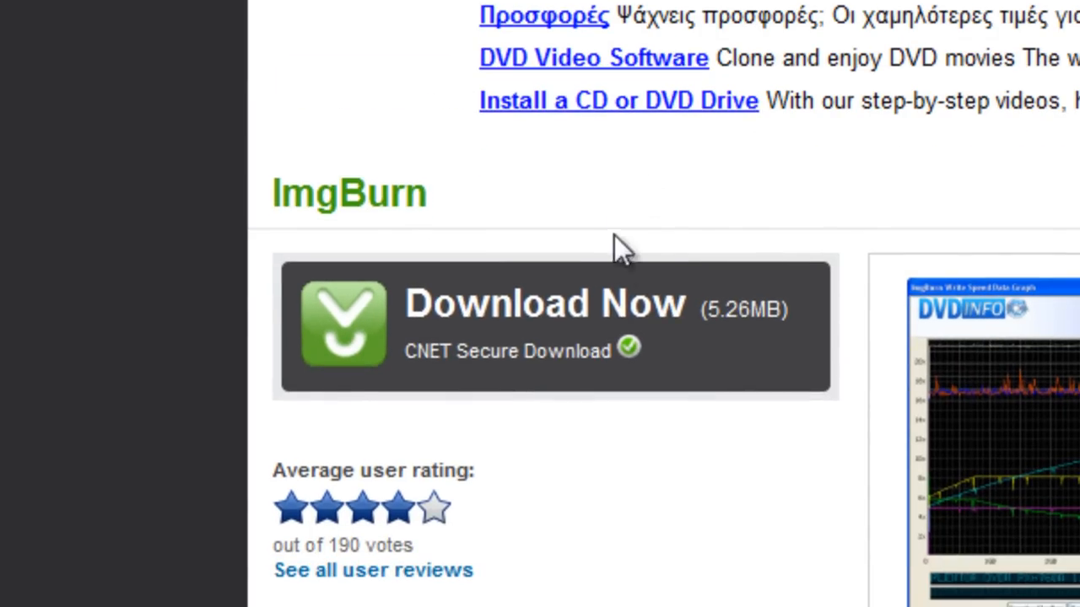
{"action": "left_click", "coordinate": [544, 325]}
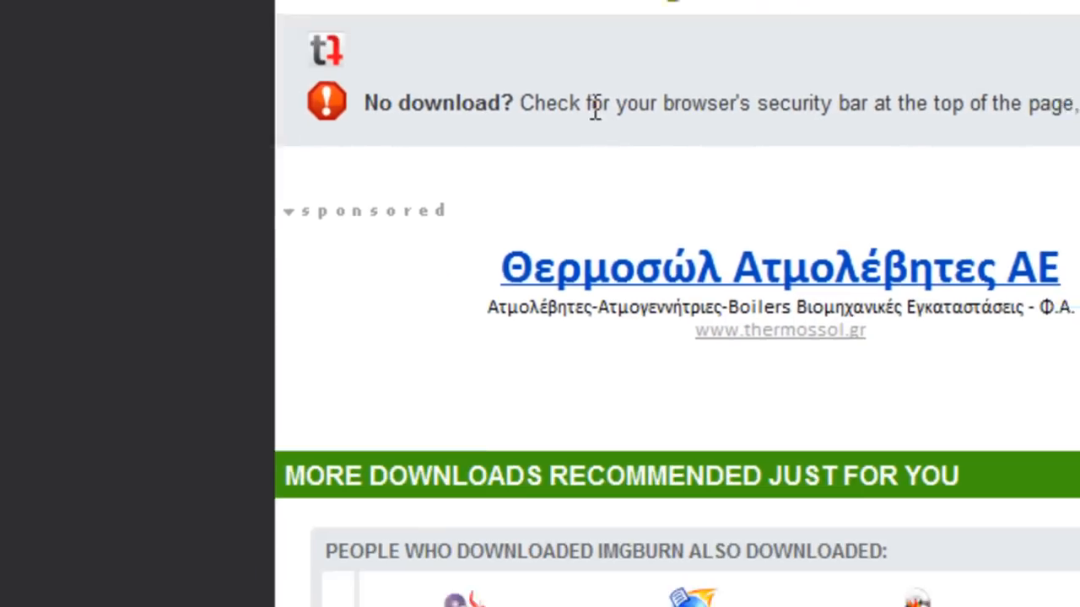
{"action": "scroll", "scroll_direction": "down", "scroll_amount": 3}
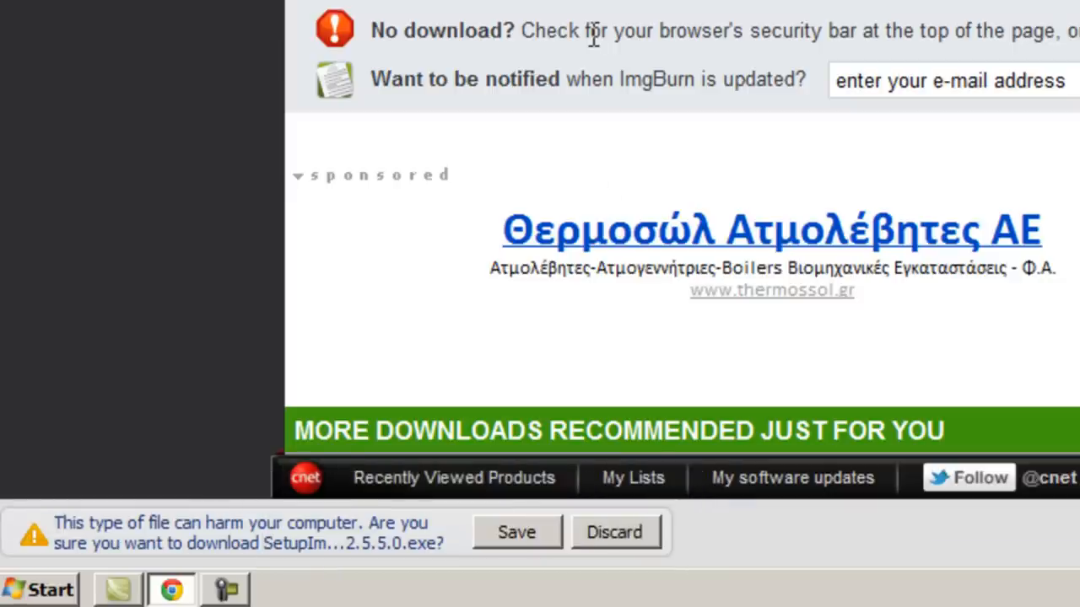
{"action": "left_click", "coordinate": [517, 533]}
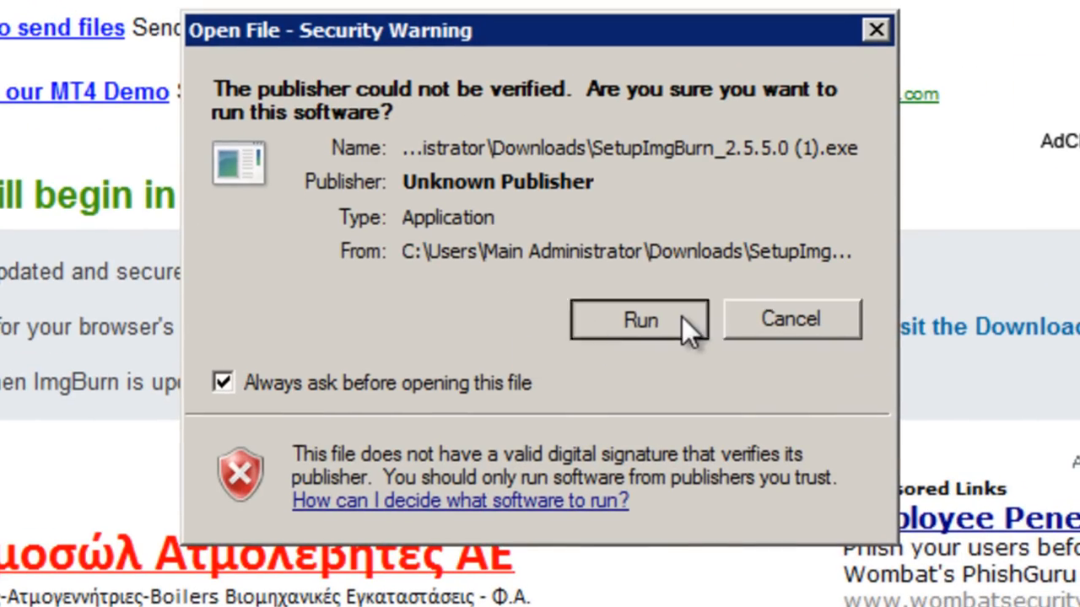
Step: Run the ImgBurn installer, accept the license and full components, install to the default folder
{"action": "left_click", "coordinate": [640, 319]}
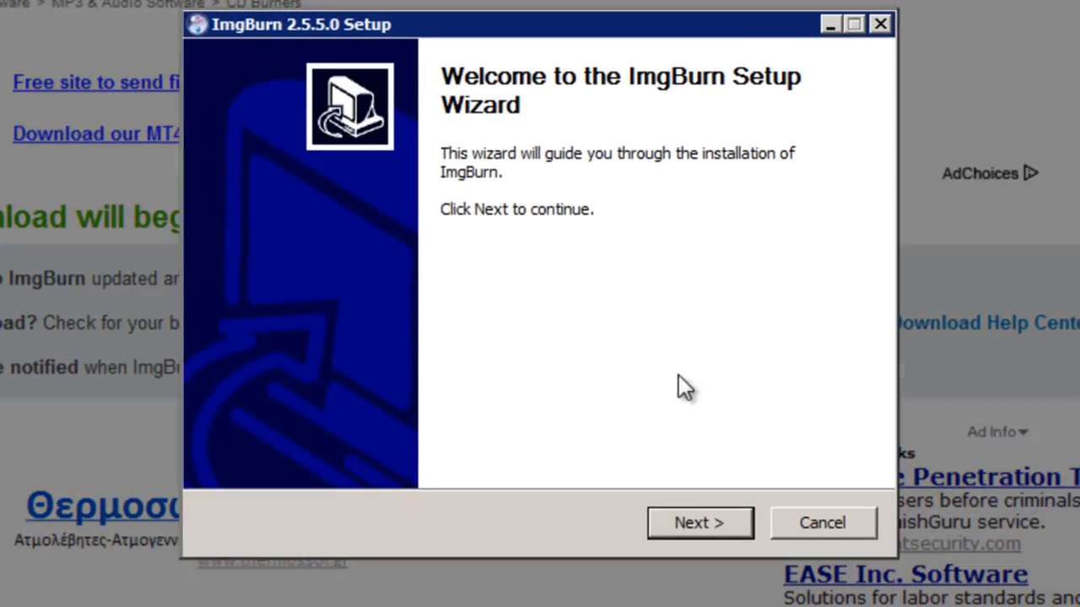
{"action": "left_click", "coordinate": [698, 522]}
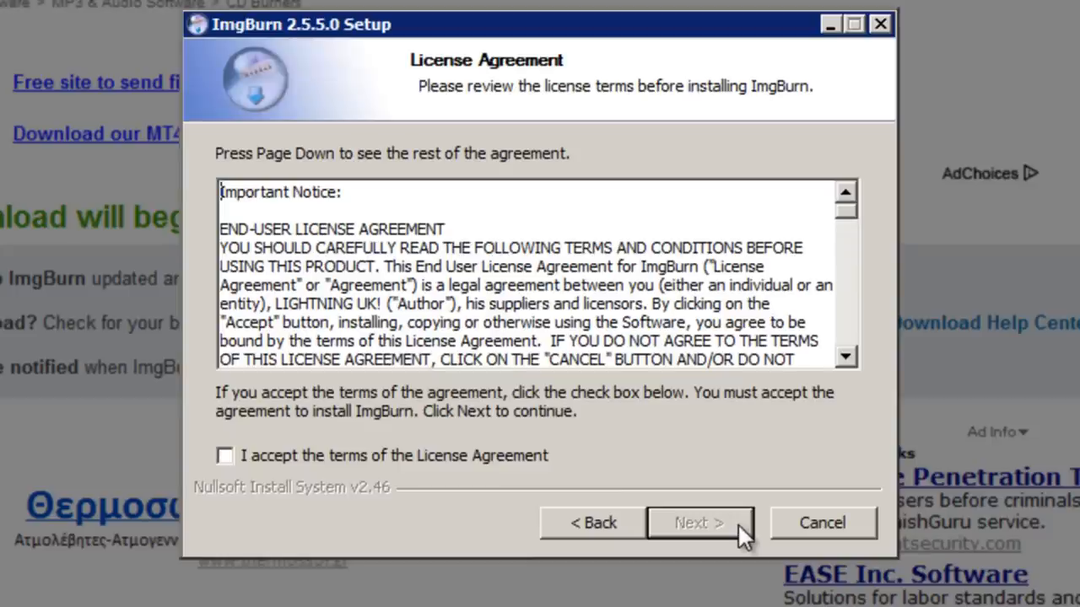
{"action": "mouse_move", "coordinate": [227, 468]}
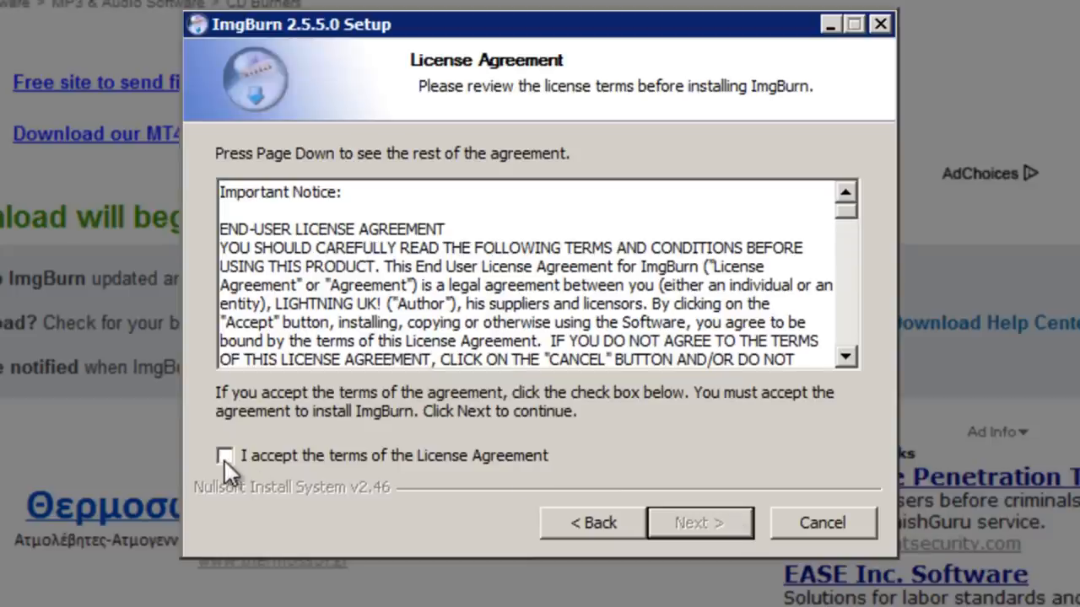
{"action": "left_click", "coordinate": [225, 456]}
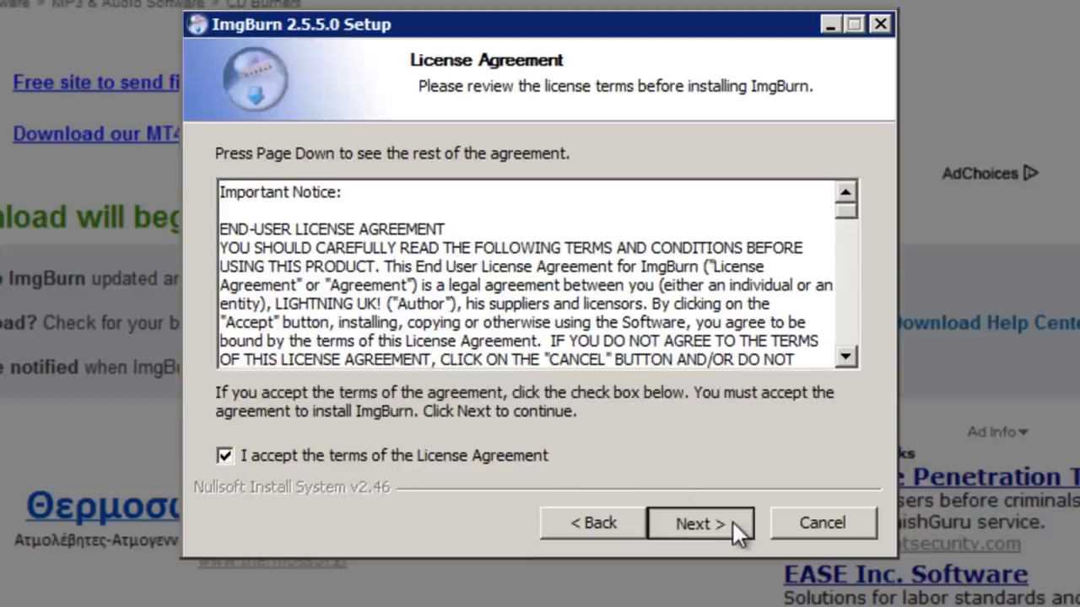
{"action": "left_click", "coordinate": [699, 523]}
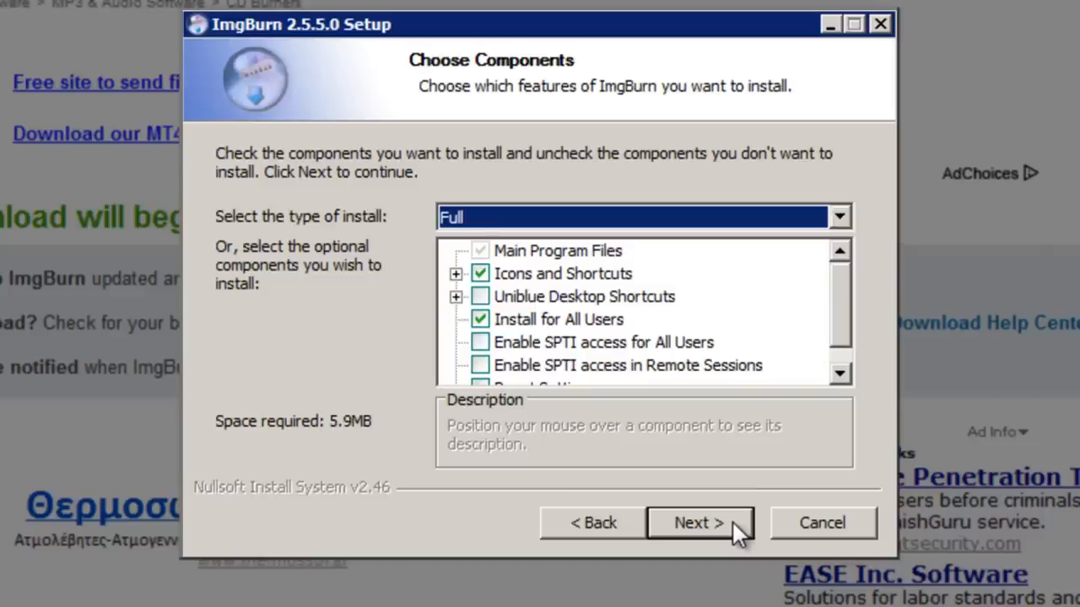
{"action": "left_click", "coordinate": [698, 522]}
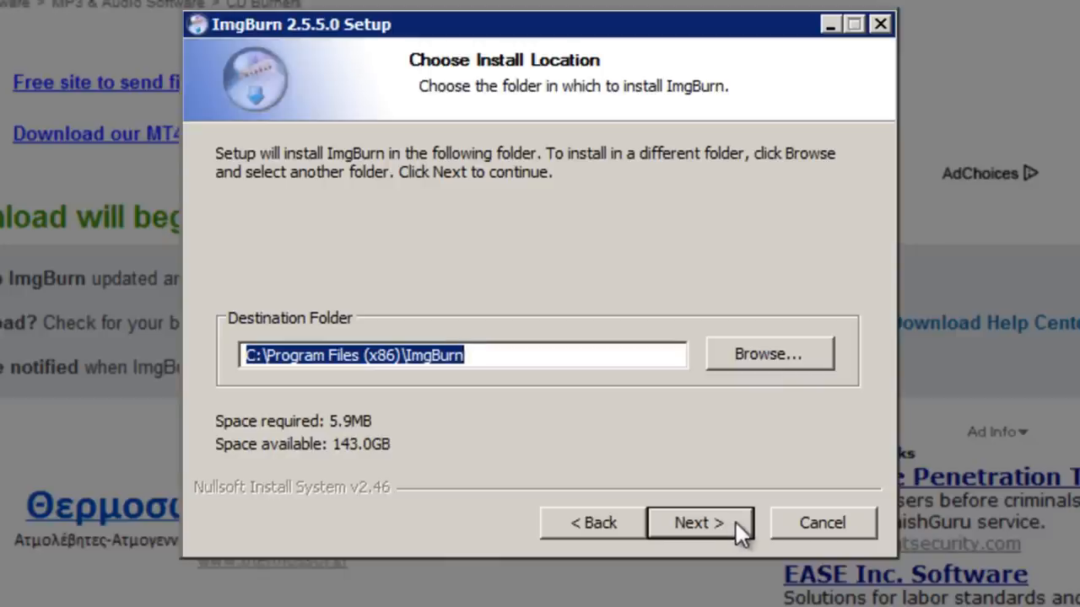
{"action": "left_click", "coordinate": [698, 522]}
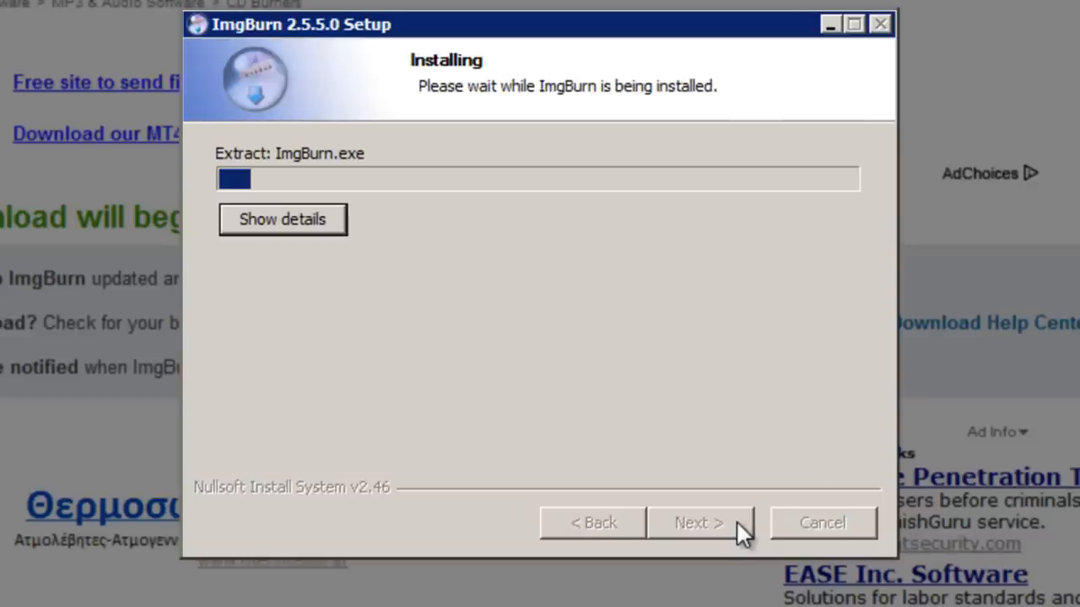
{"action": "mouse_move", "coordinate": [734, 521]}
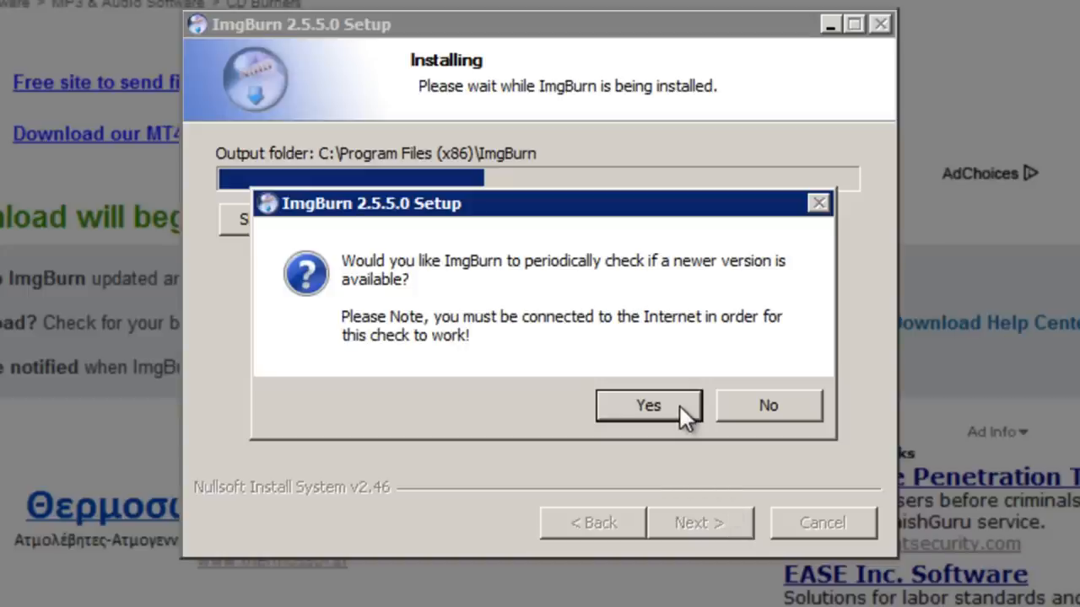
Step: Agree to periodic update checks and finish setup without launching ImgBurn
{"action": "left_click", "coordinate": [648, 405]}
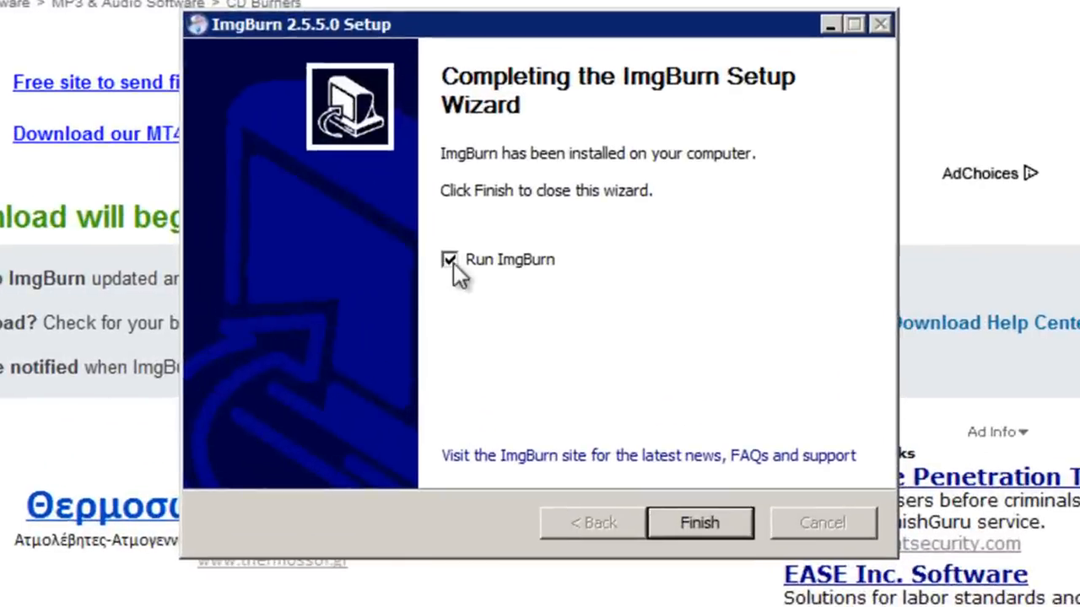
{"action": "left_click", "coordinate": [450, 259]}
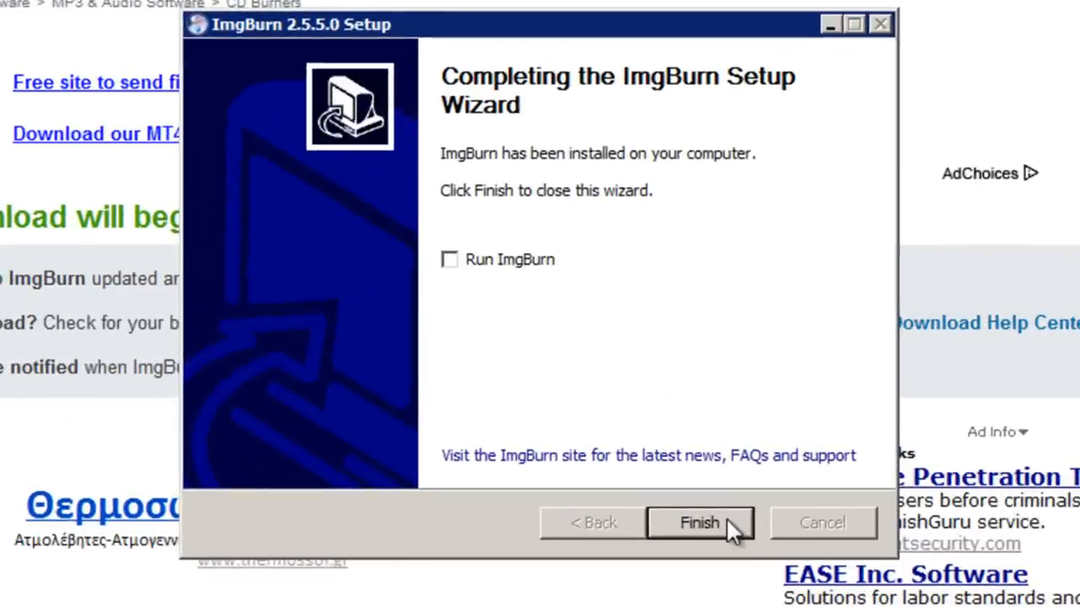
{"action": "left_click", "coordinate": [699, 523]}
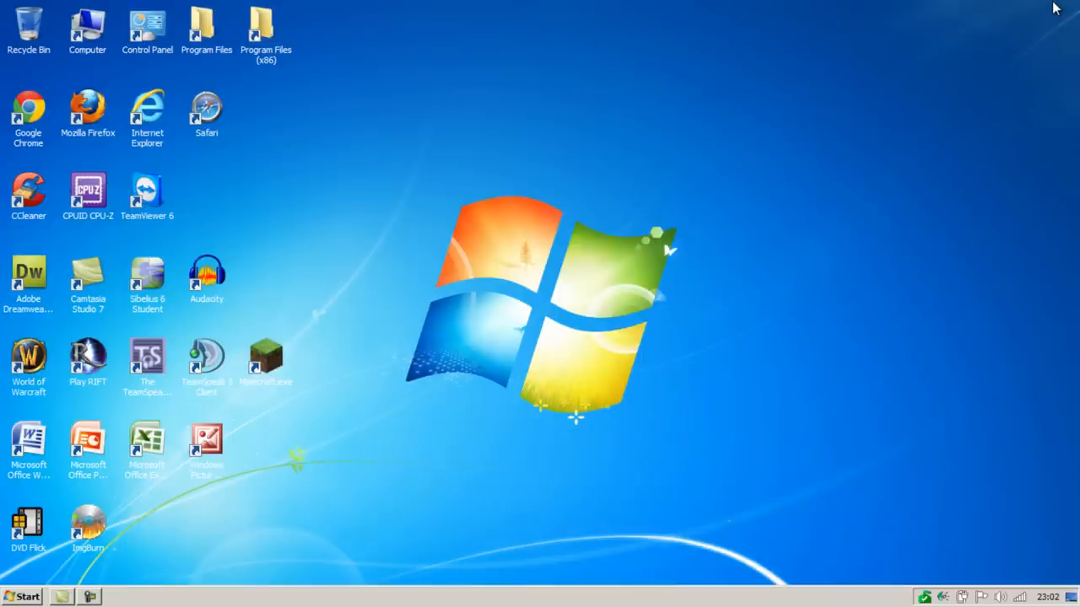
{"action": "mouse_move", "coordinate": [40, 525]}
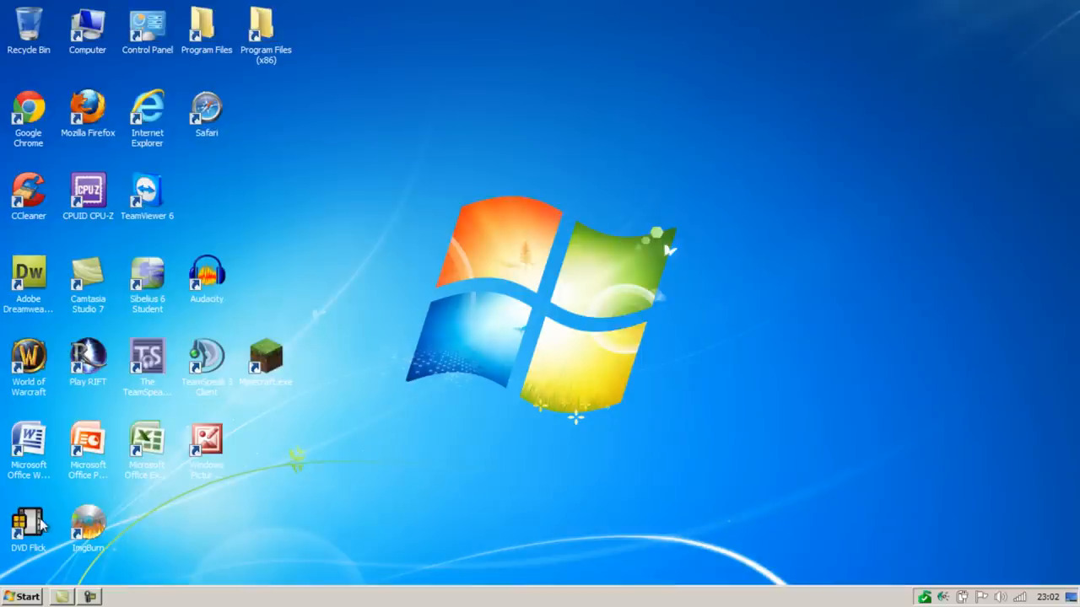
Step: Launch DVD Flick from the desktop and dismiss the welcome message
{"action": "double_click", "coordinate": [28, 523]}
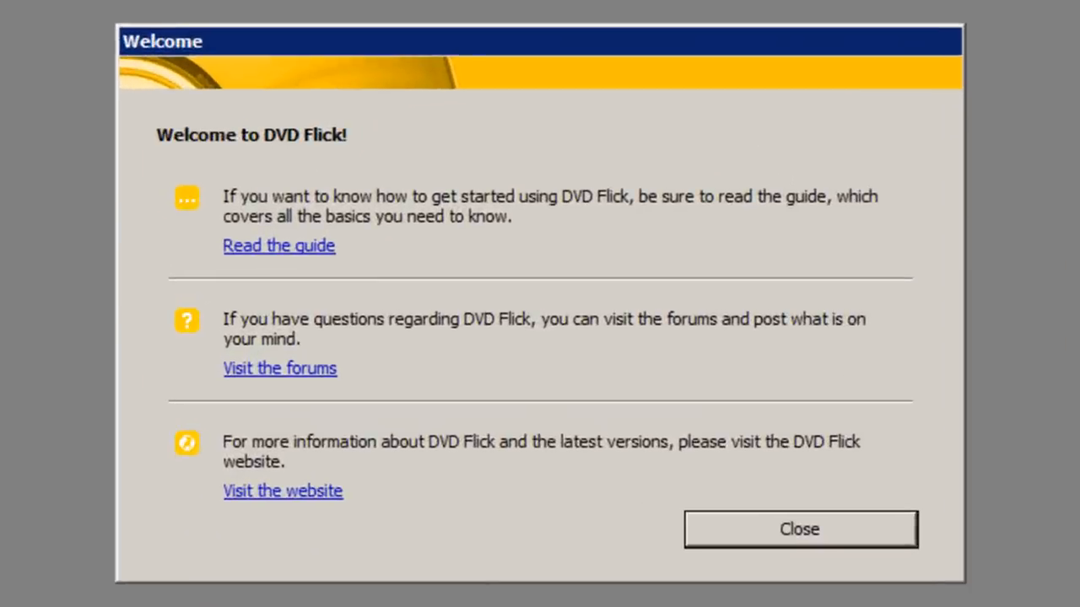
{"action": "left_click", "coordinate": [799, 529]}
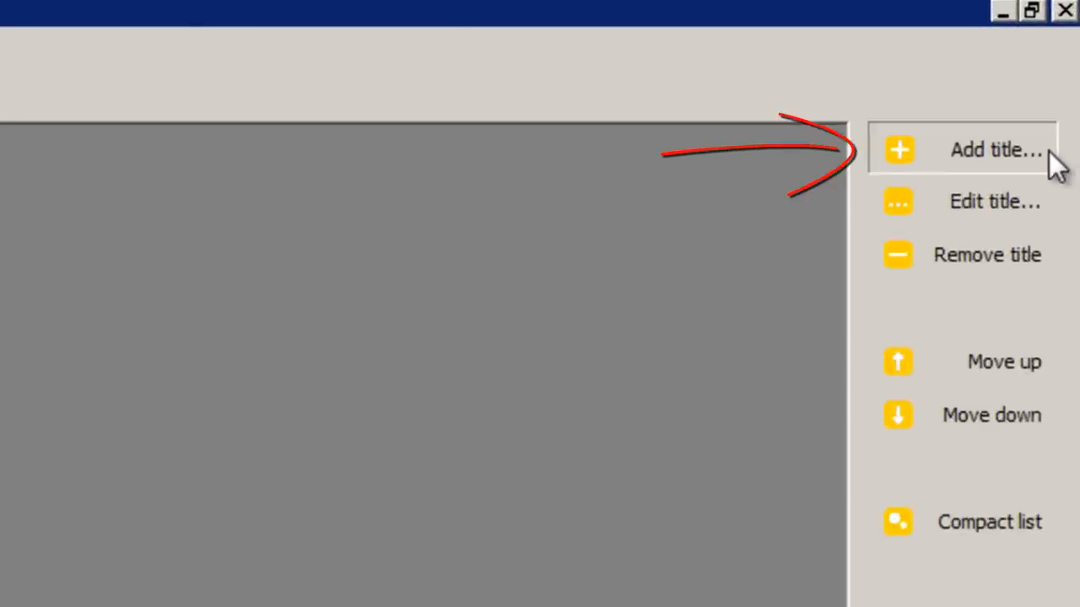
Step: Add the Wildlife and How to burn Videos to a CD or DVD videos from Videos to burn to CD as titles
{"action": "left_click", "coordinate": [996, 149]}
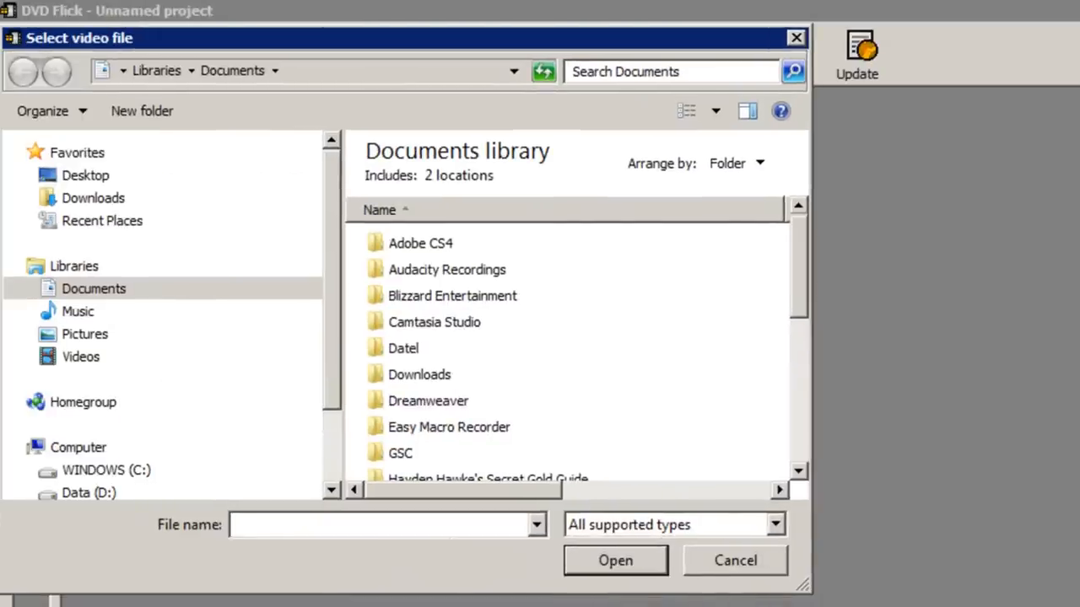
{"action": "left_click", "coordinate": [81, 356]}
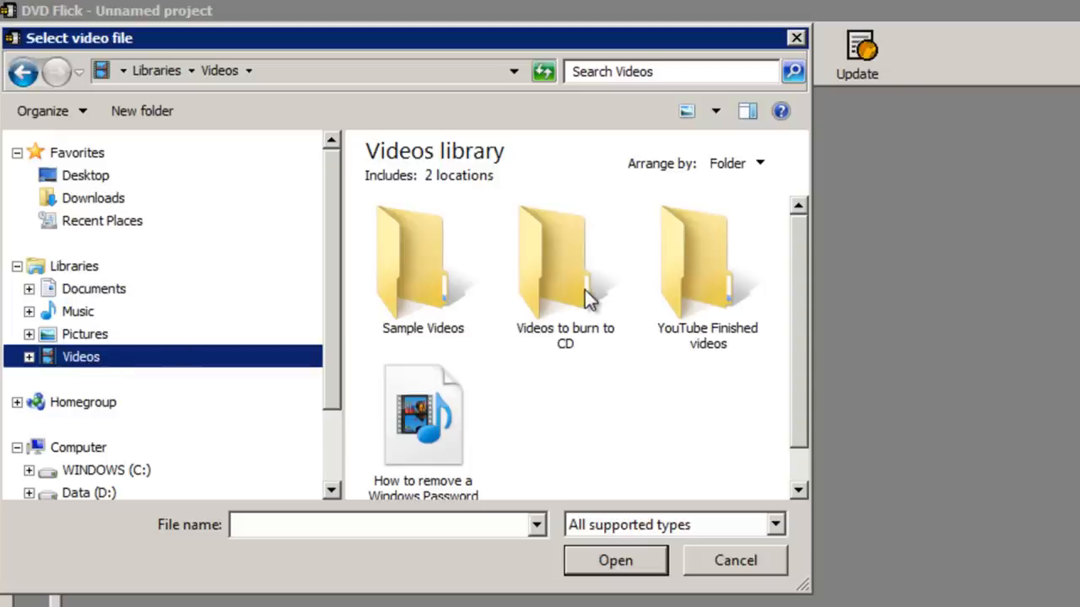
{"action": "mouse_move", "coordinate": [658, 236]}
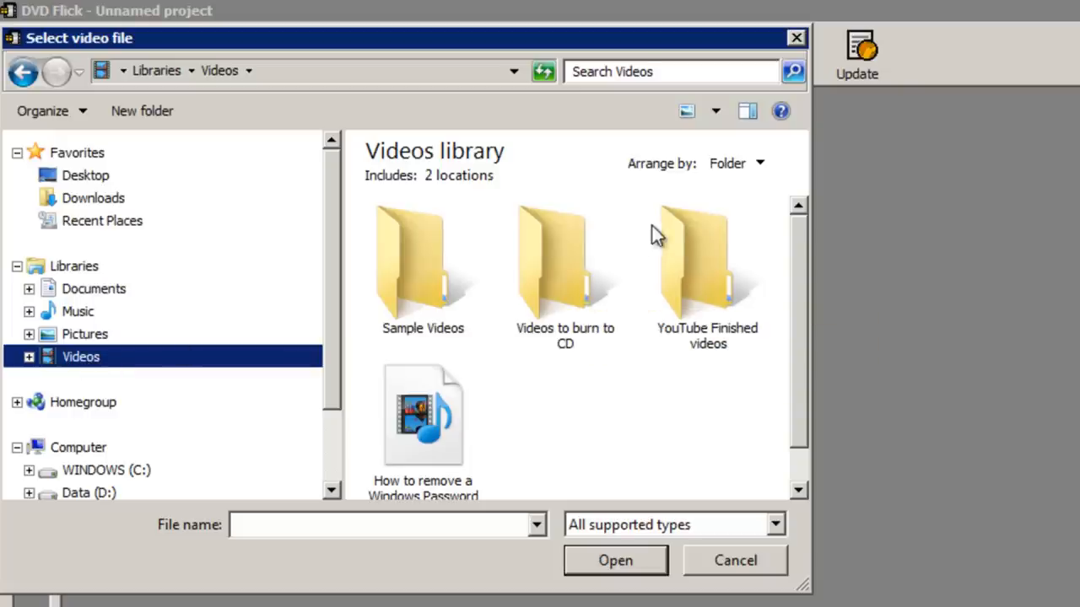
{"action": "double_click", "coordinate": [565, 261]}
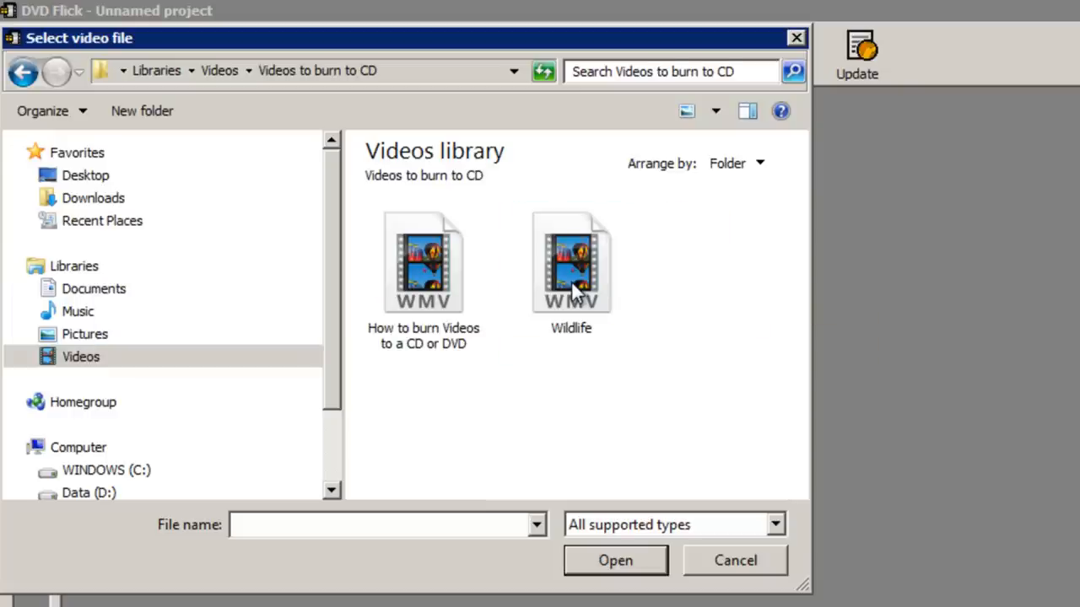
{"action": "double_click", "coordinate": [571, 261]}
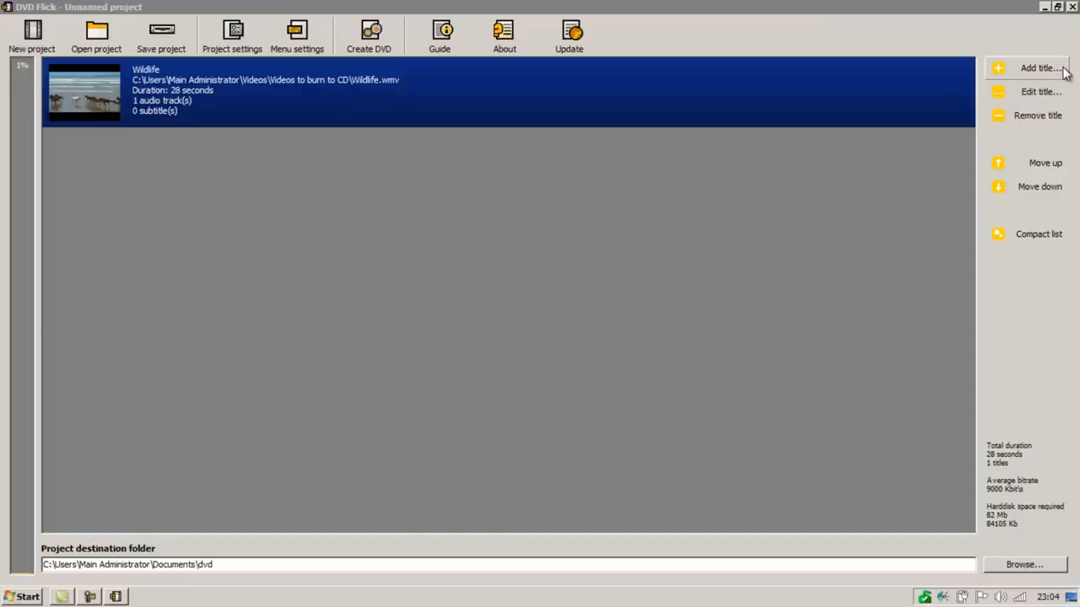
{"action": "left_click", "coordinate": [1039, 67]}
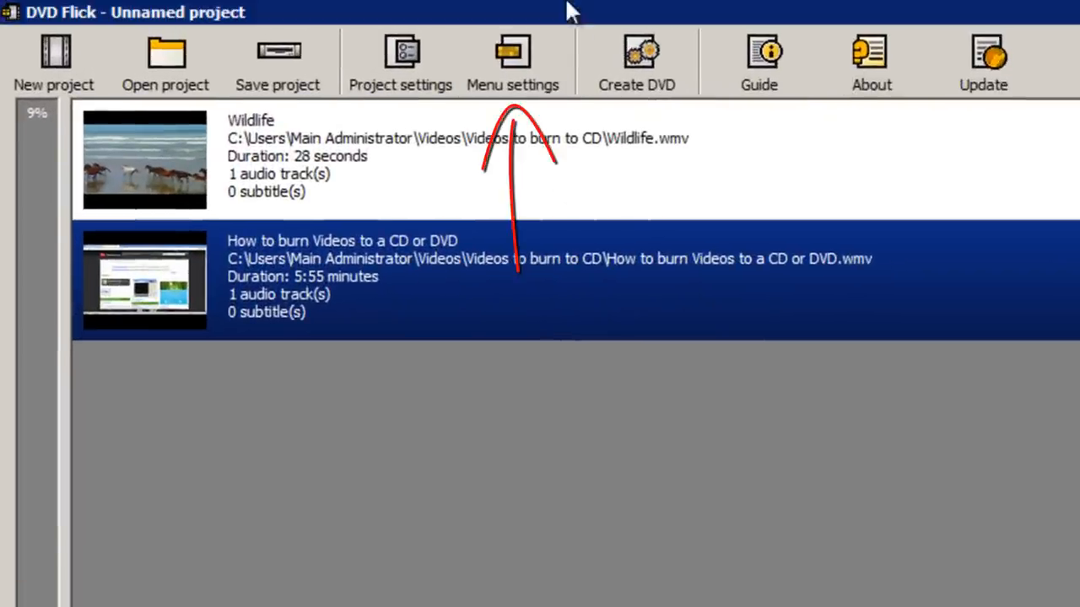
{"action": "left_click", "coordinate": [512, 61]}
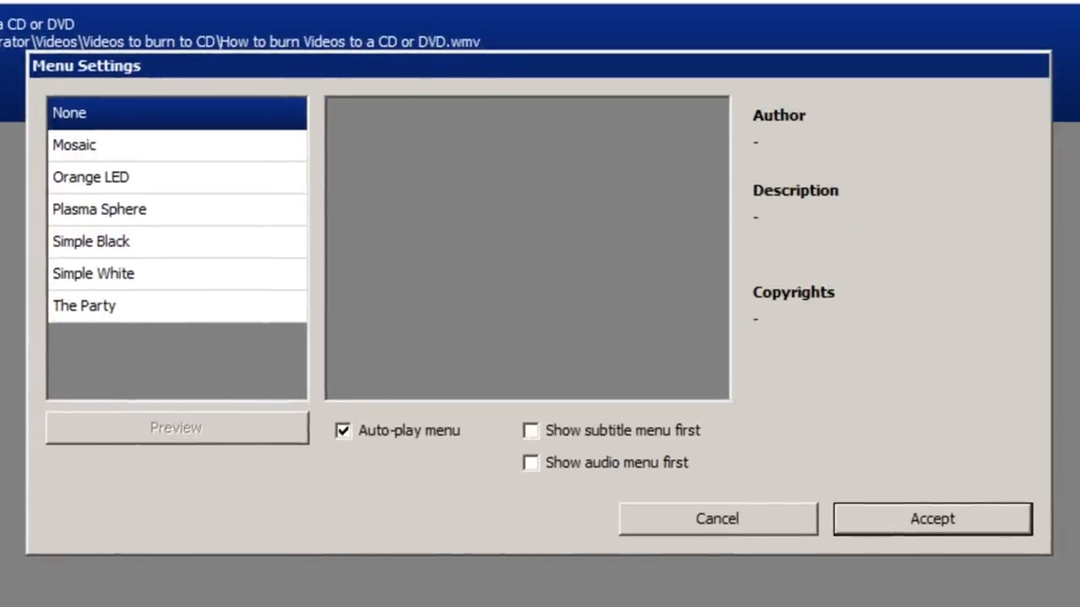
{"action": "mouse_move", "coordinate": [173, 158]}
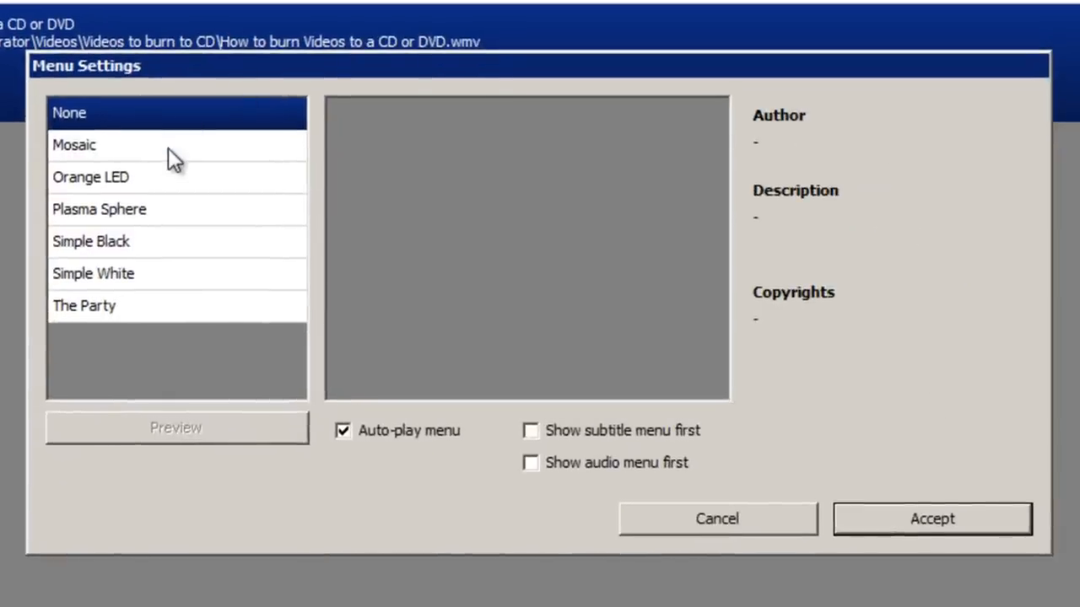
Step: Preview the Mosaic template, then choose and accept Simple Black as the disc menu
{"action": "left_click", "coordinate": [75, 145]}
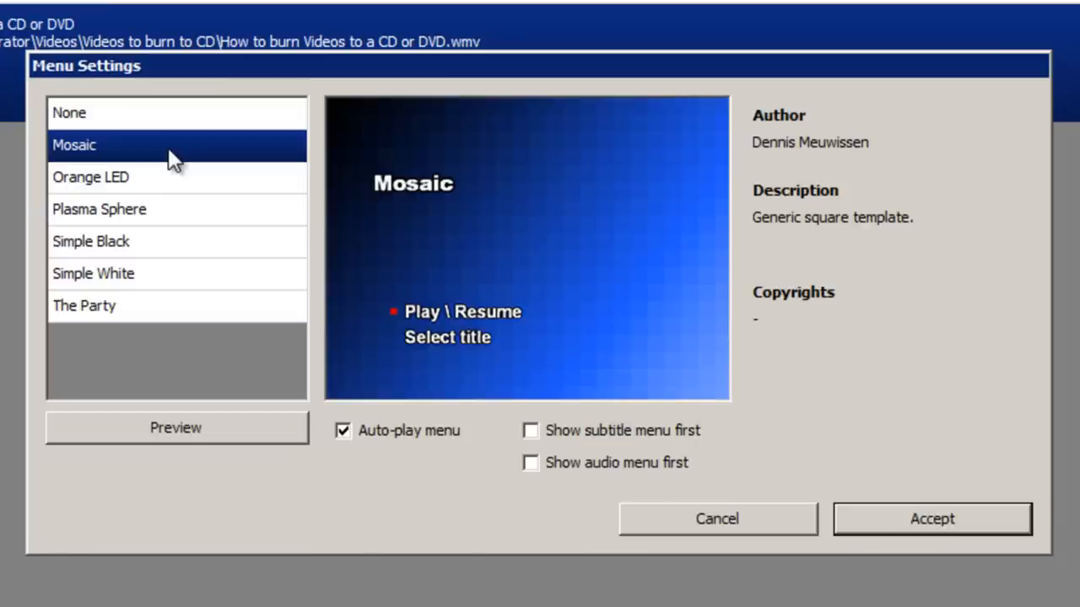
{"action": "mouse_move", "coordinate": [309, 455]}
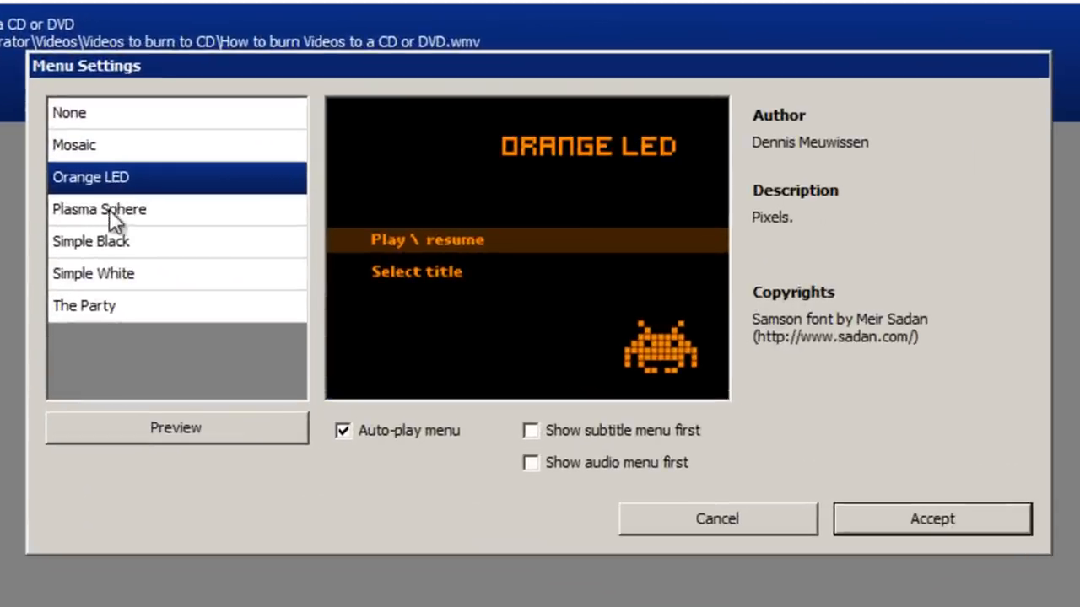
{"action": "left_click", "coordinate": [91, 241]}
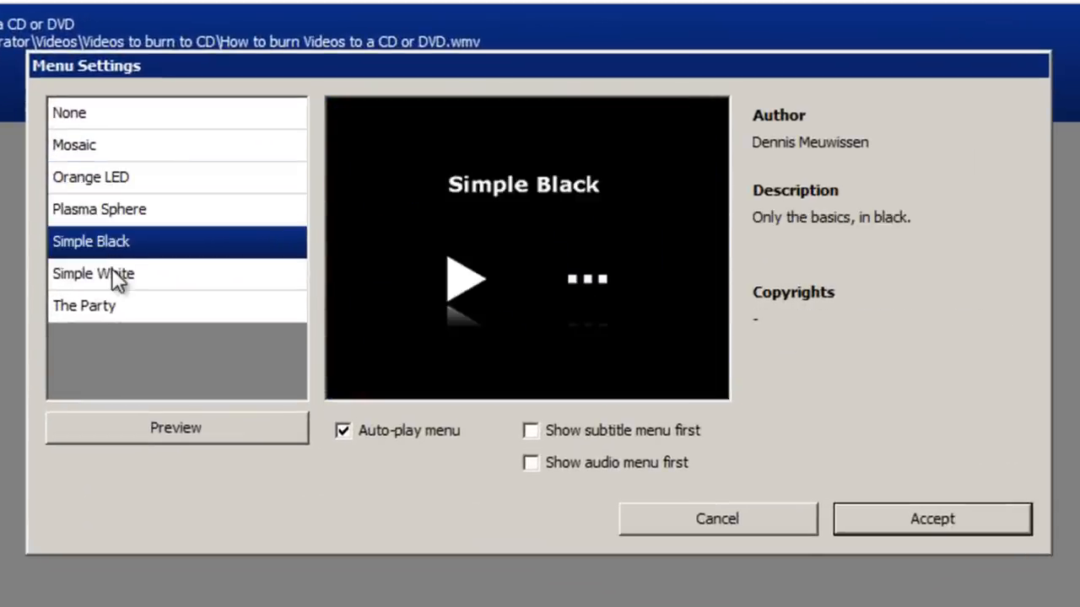
{"action": "mouse_move", "coordinate": [151, 243]}
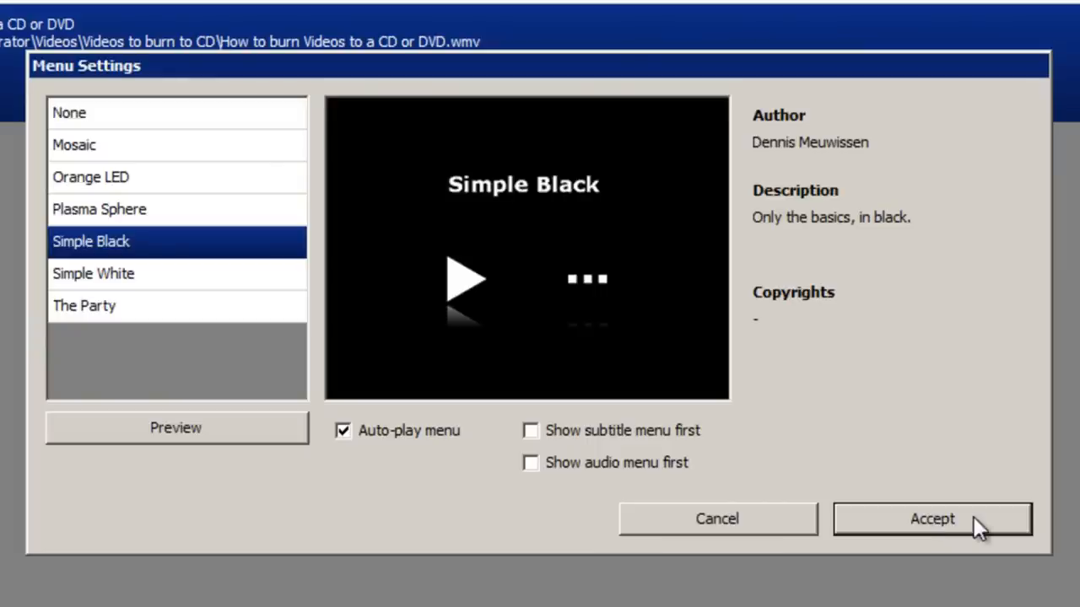
{"action": "mouse_move", "coordinate": [375, 451]}
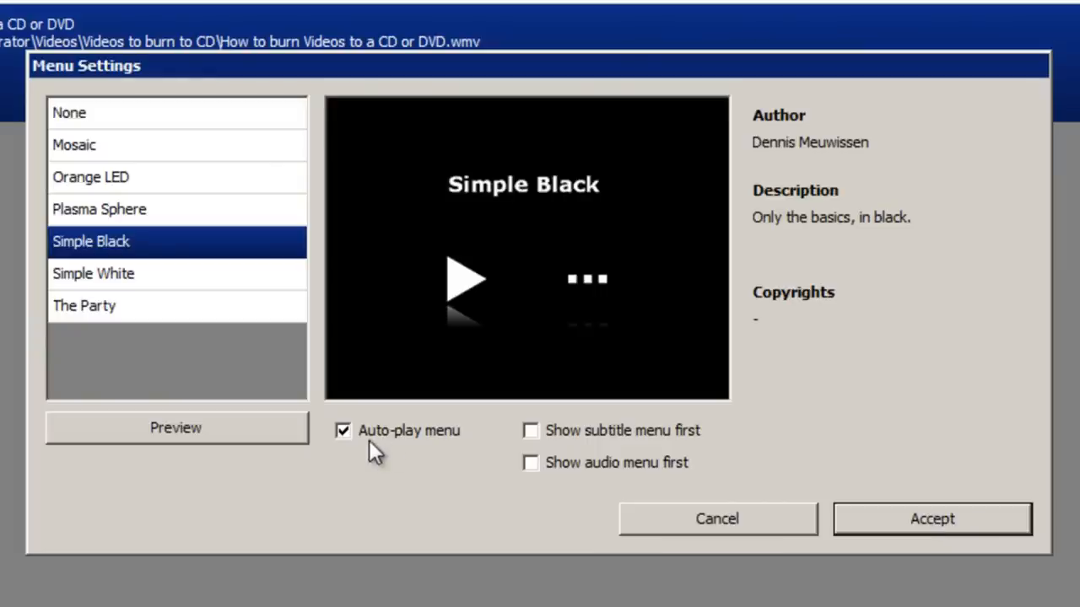
{"action": "mouse_move", "coordinate": [877, 528]}
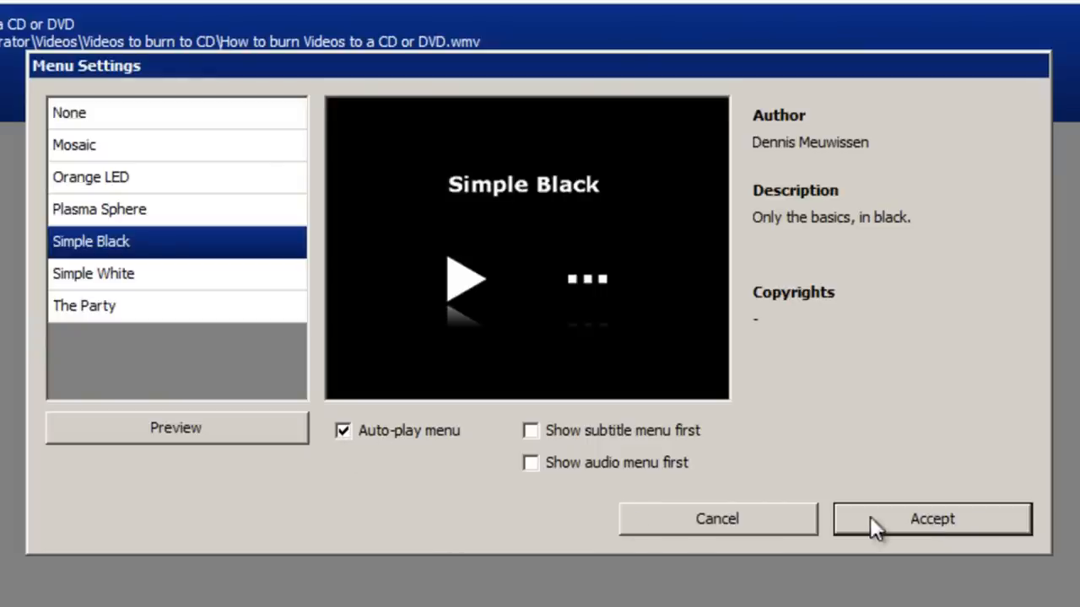
{"action": "left_click", "coordinate": [932, 519]}
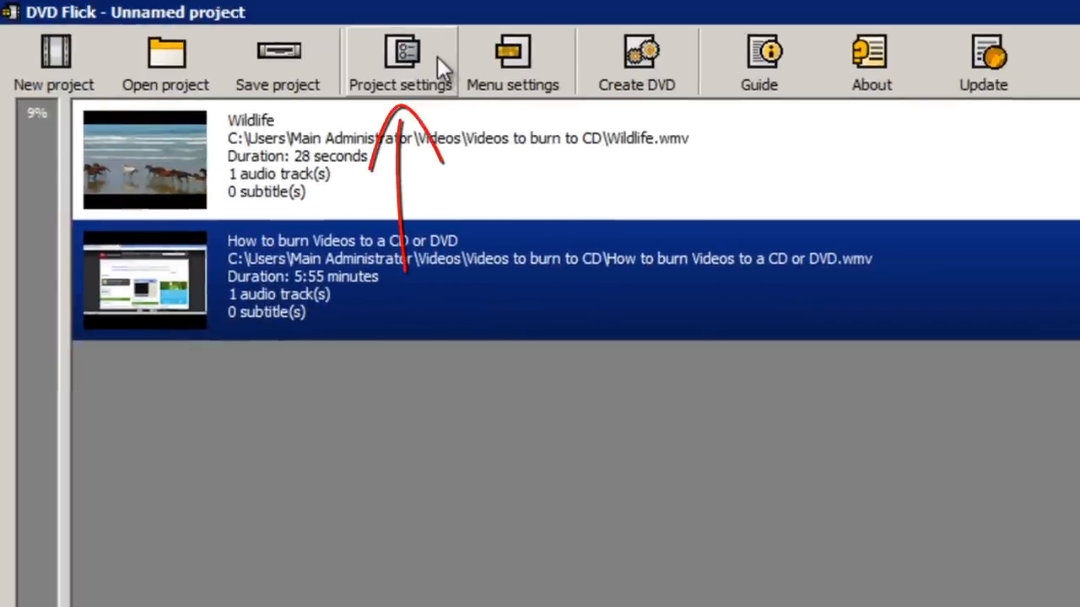
{"action": "left_click", "coordinate": [401, 59]}
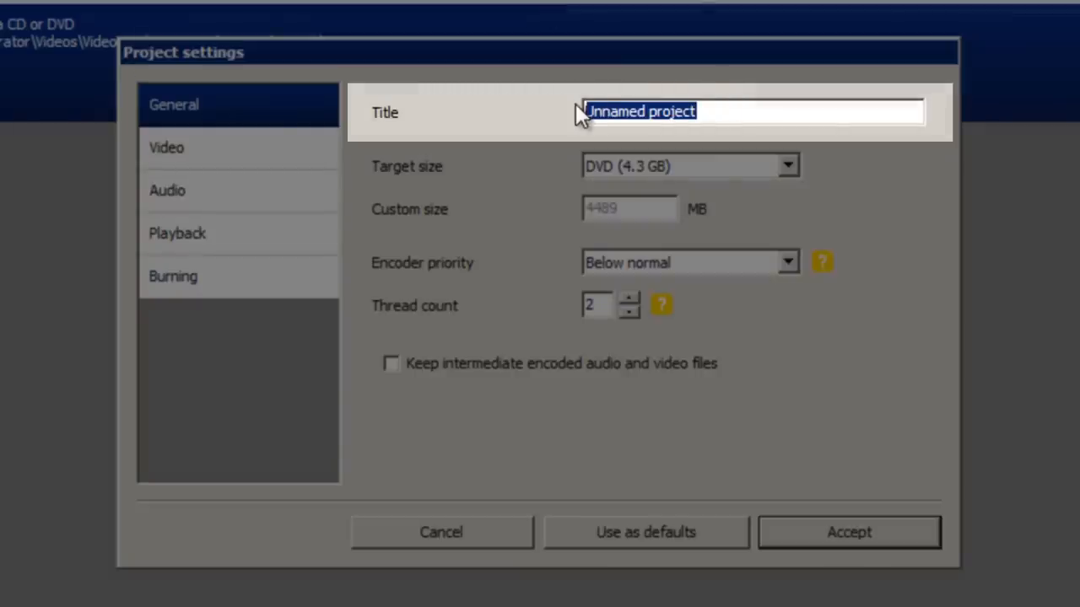
Step: Title the project BURNING_TEST in the General project settings
{"action": "type", "text": "Bu"}
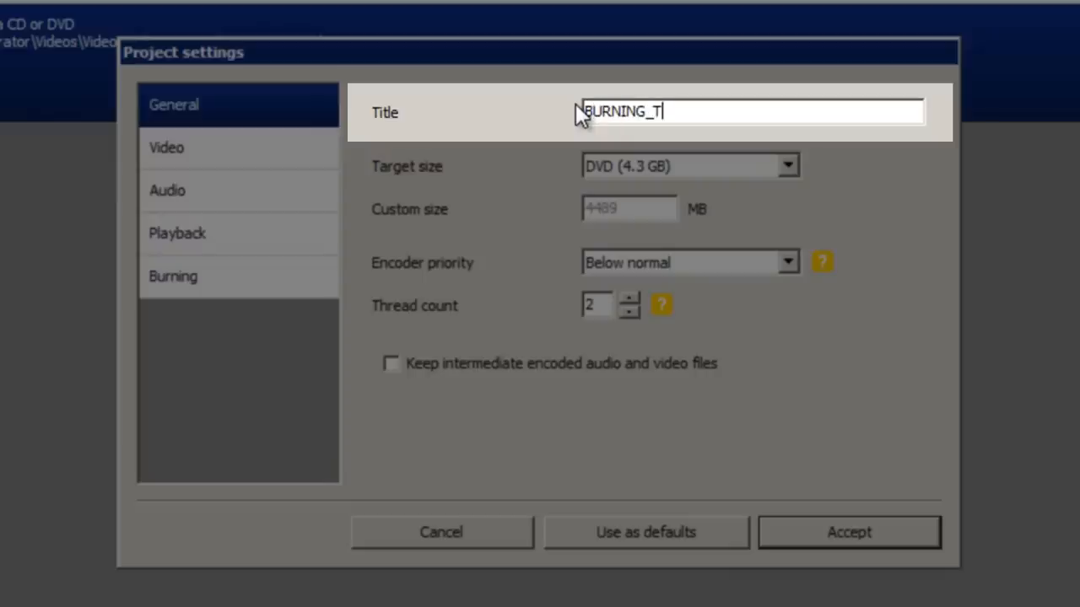
{"action": "type", "text": "EST"}
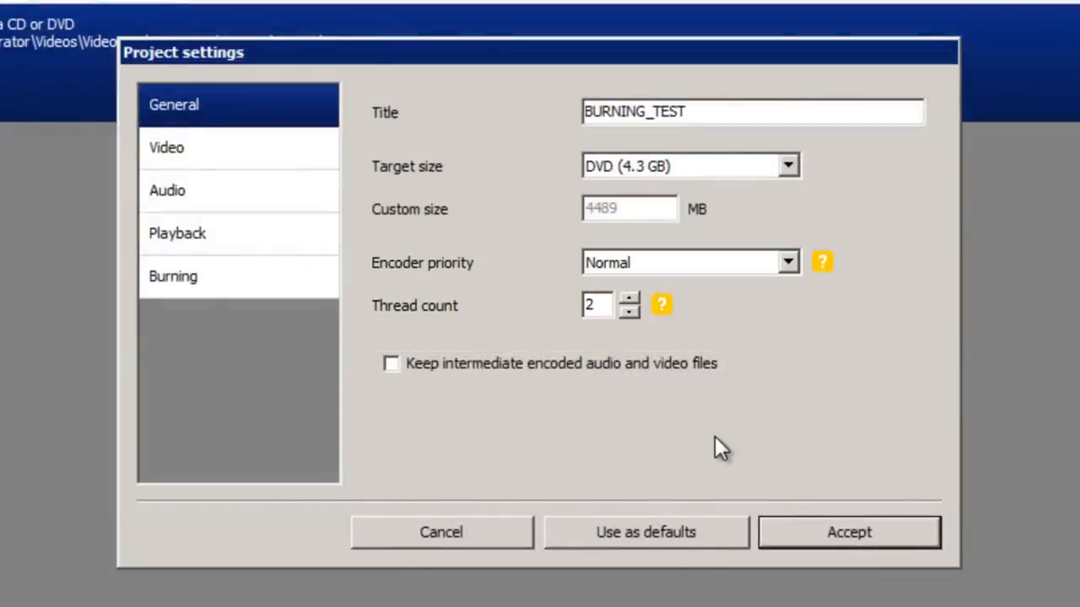
Step: In the Video settings, keep PAL as the target format
{"action": "left_click", "coordinate": [166, 147]}
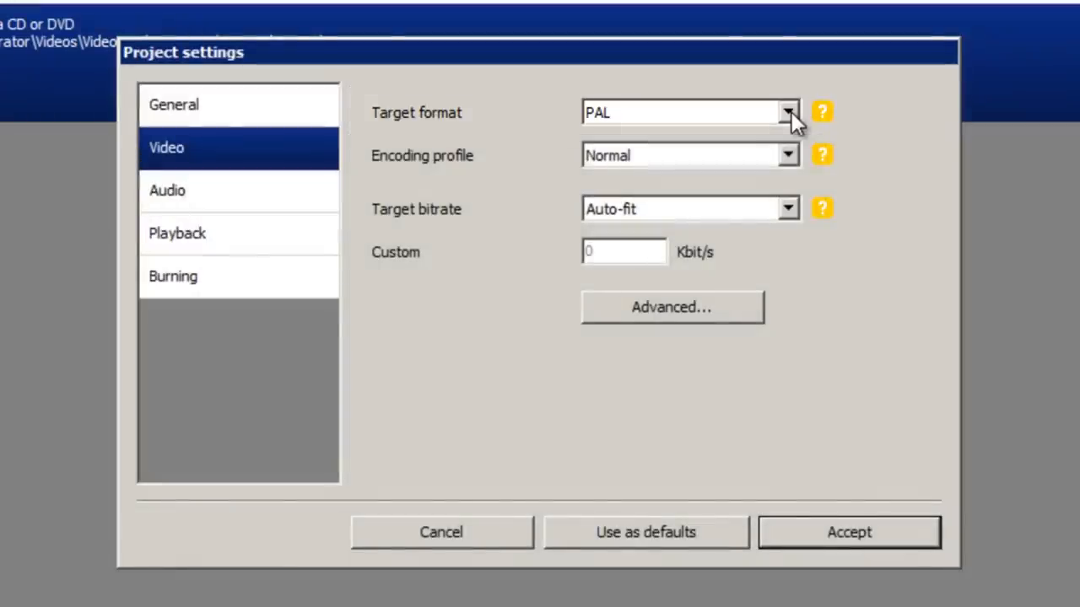
{"action": "left_click", "coordinate": [787, 112]}
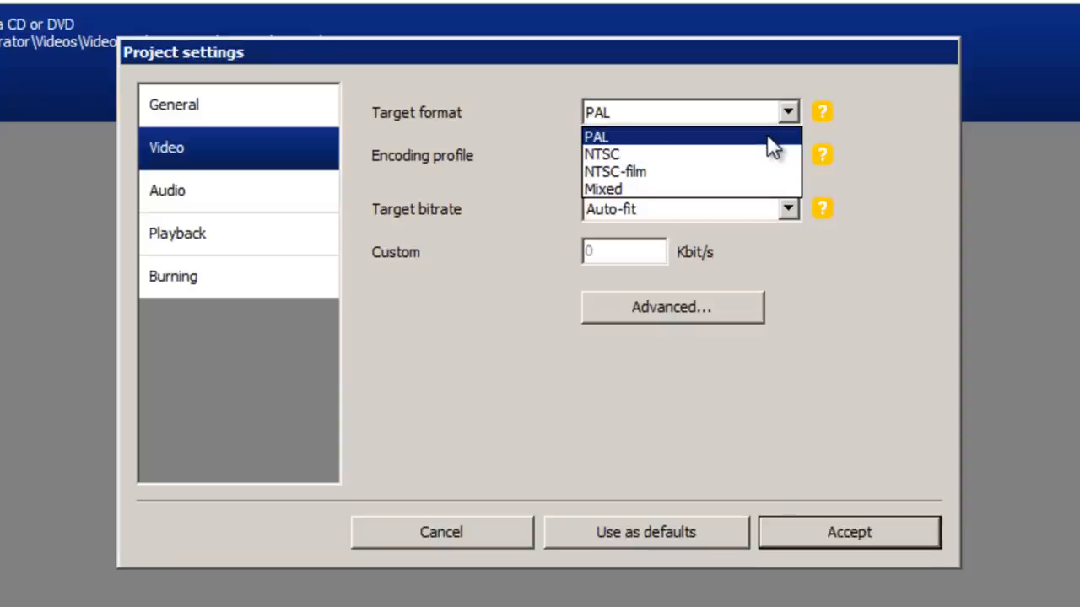
{"action": "left_click", "coordinate": [596, 136]}
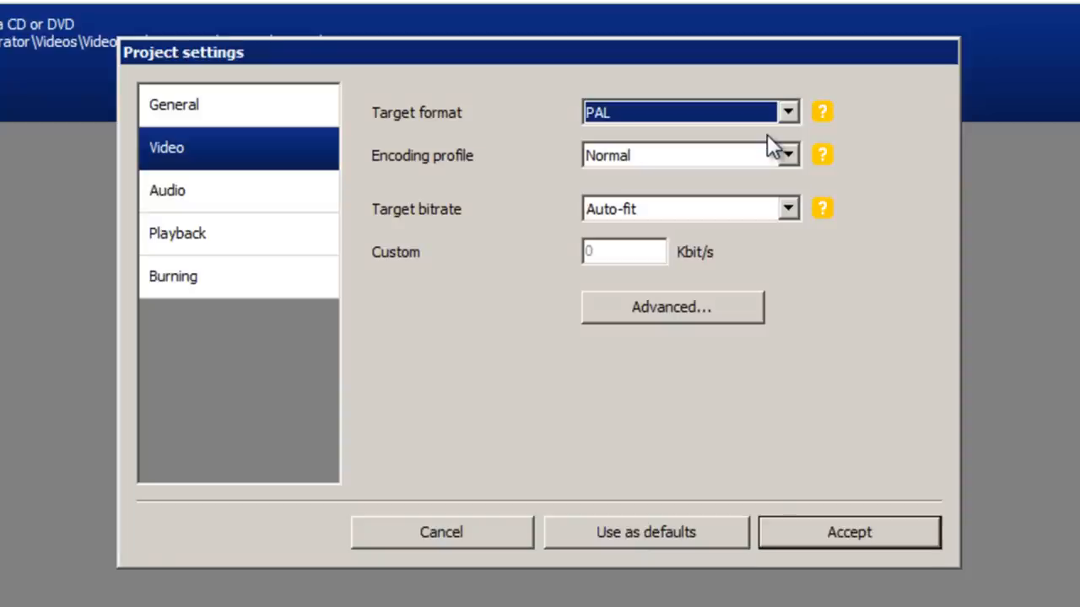
{"action": "mouse_move", "coordinate": [869, 314]}
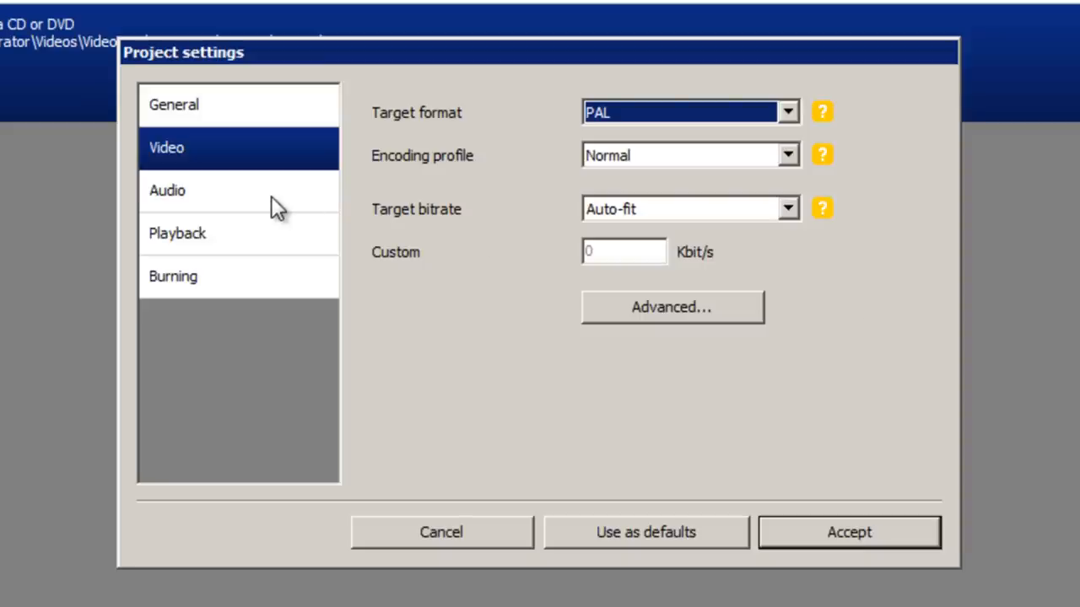
Step: Review the Audio settings, leaving channel count on Auto and volume at 100%
{"action": "left_click", "coordinate": [167, 190]}
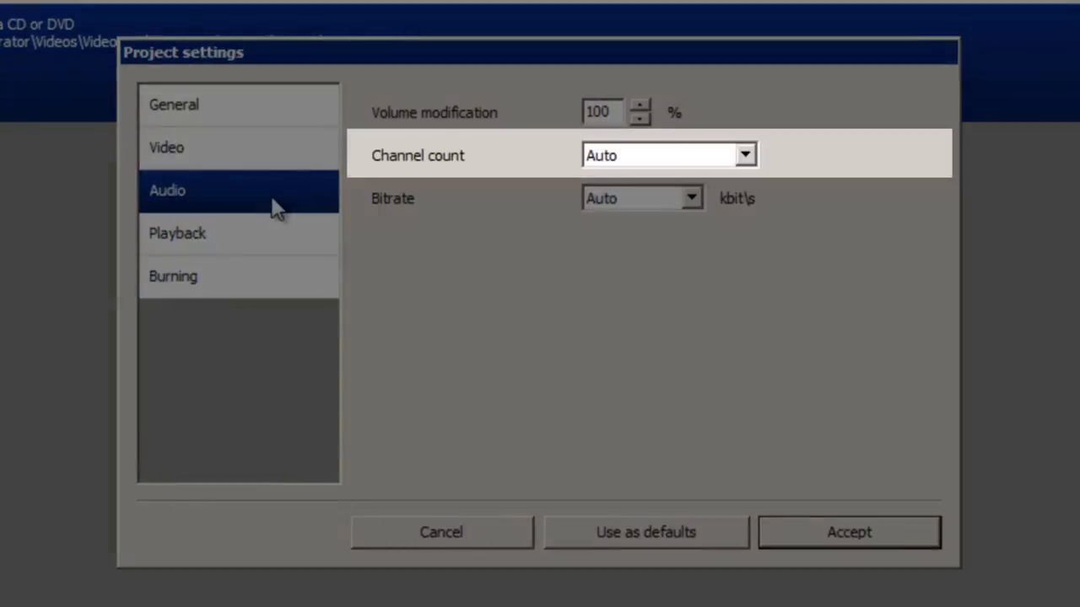
{"action": "left_click", "coordinate": [744, 155]}
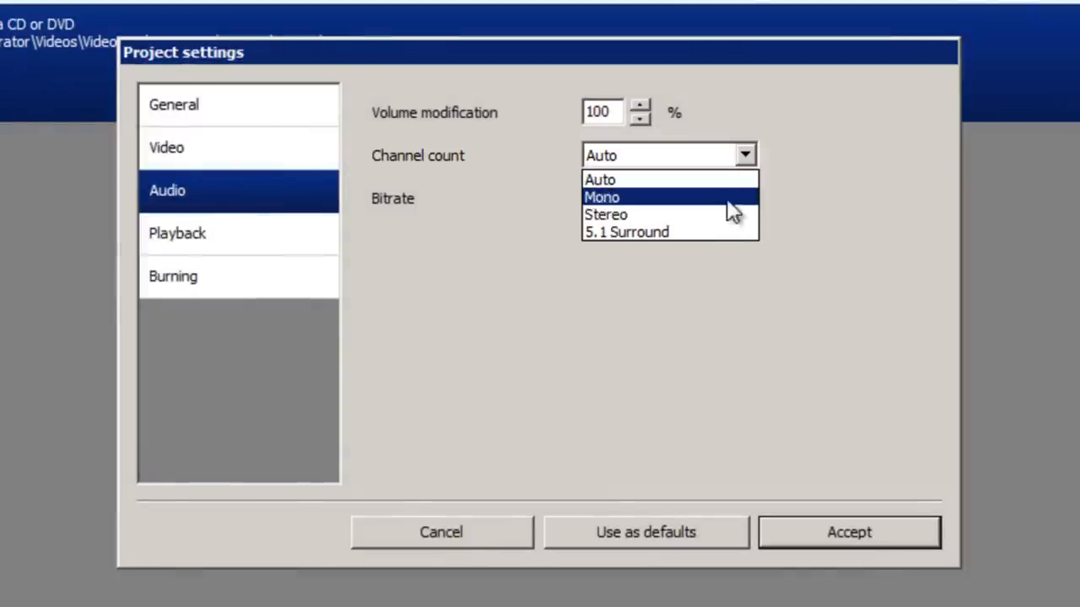
{"action": "mouse_move", "coordinate": [725, 236]}
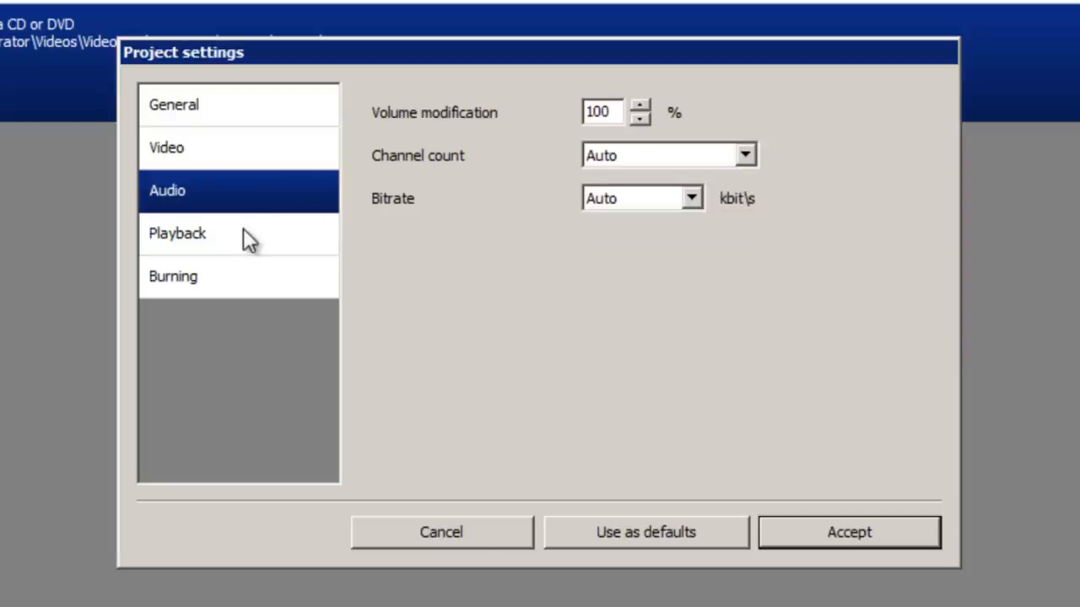
Step: Keep playback on 'play next title, loop to first' and move on to the Burning settings
{"action": "left_click", "coordinate": [177, 233]}
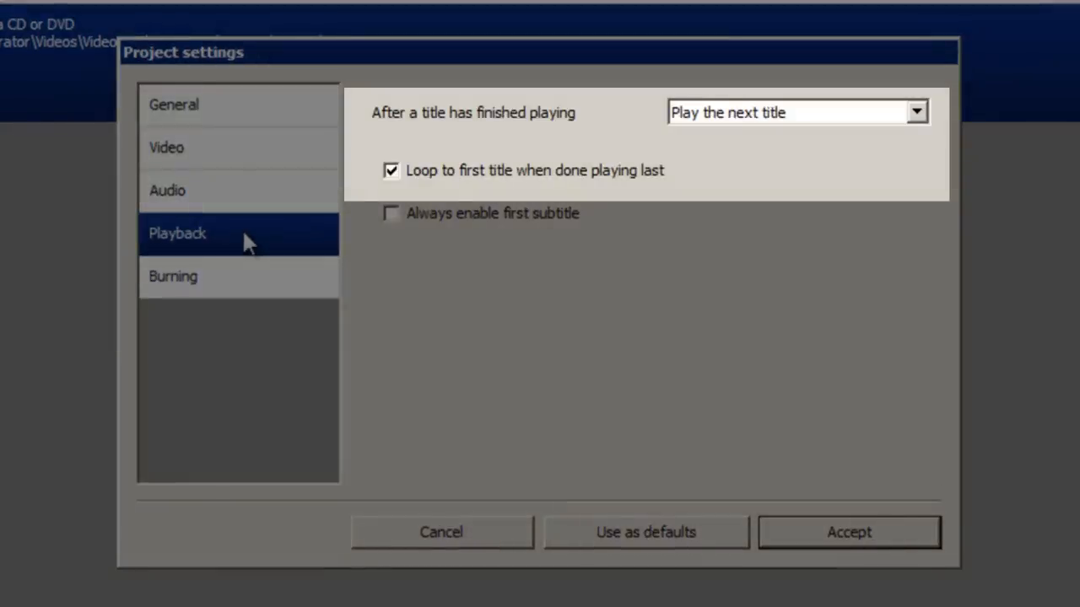
{"action": "mouse_move", "coordinate": [831, 139]}
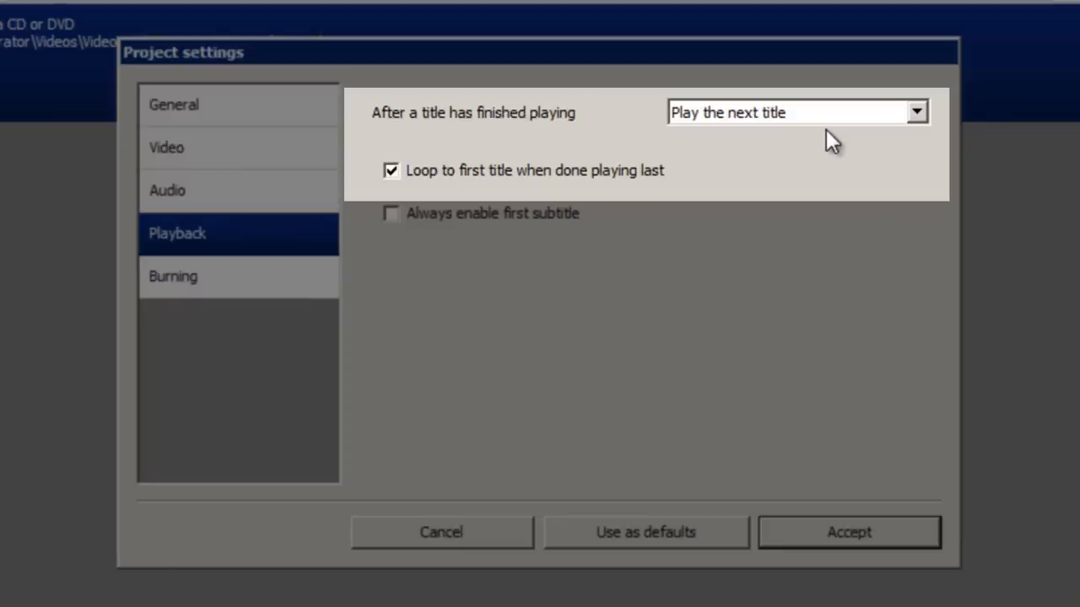
{"action": "left_click", "coordinate": [917, 111]}
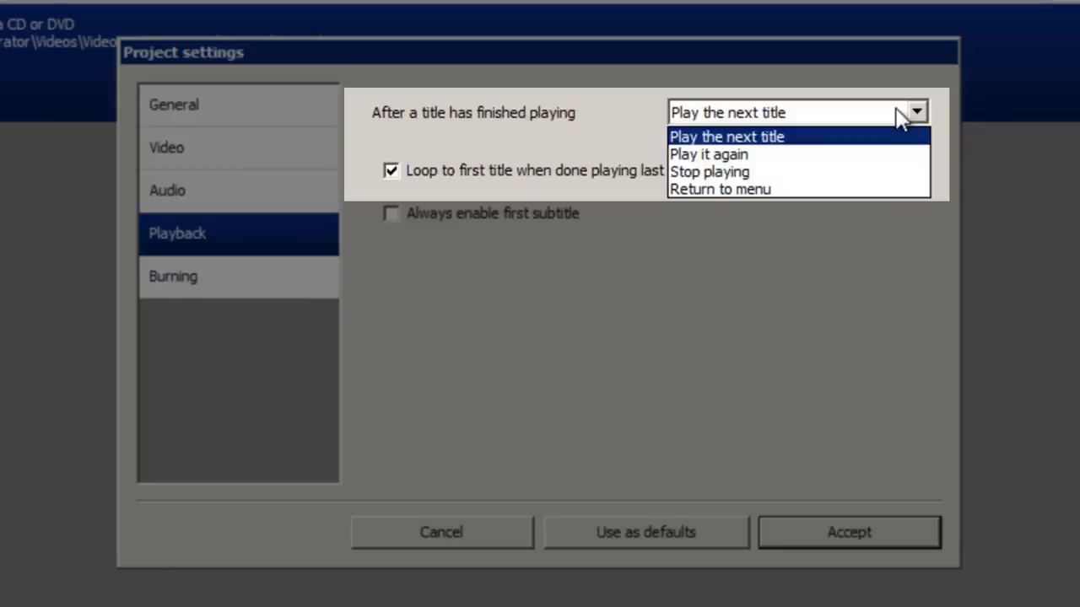
{"action": "mouse_move", "coordinate": [865, 156]}
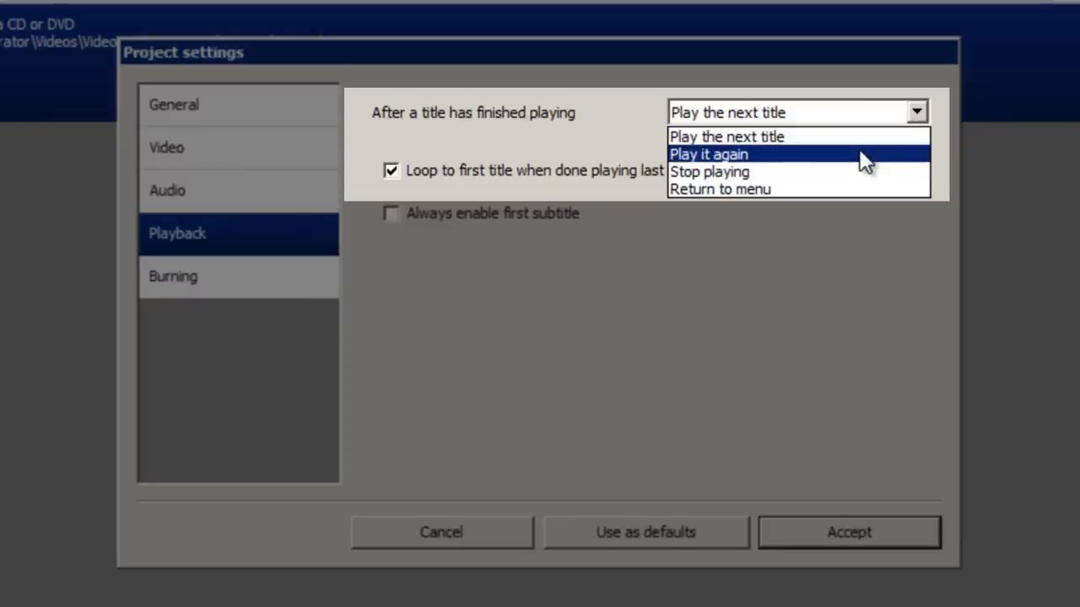
{"action": "mouse_move", "coordinate": [860, 171]}
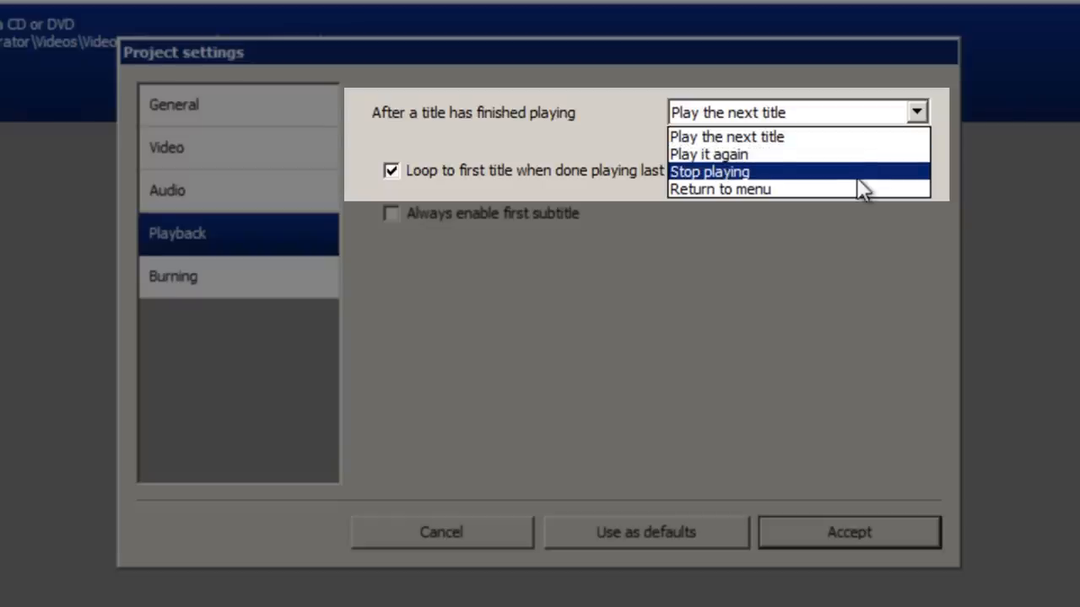
{"action": "mouse_move", "coordinate": [869, 136]}
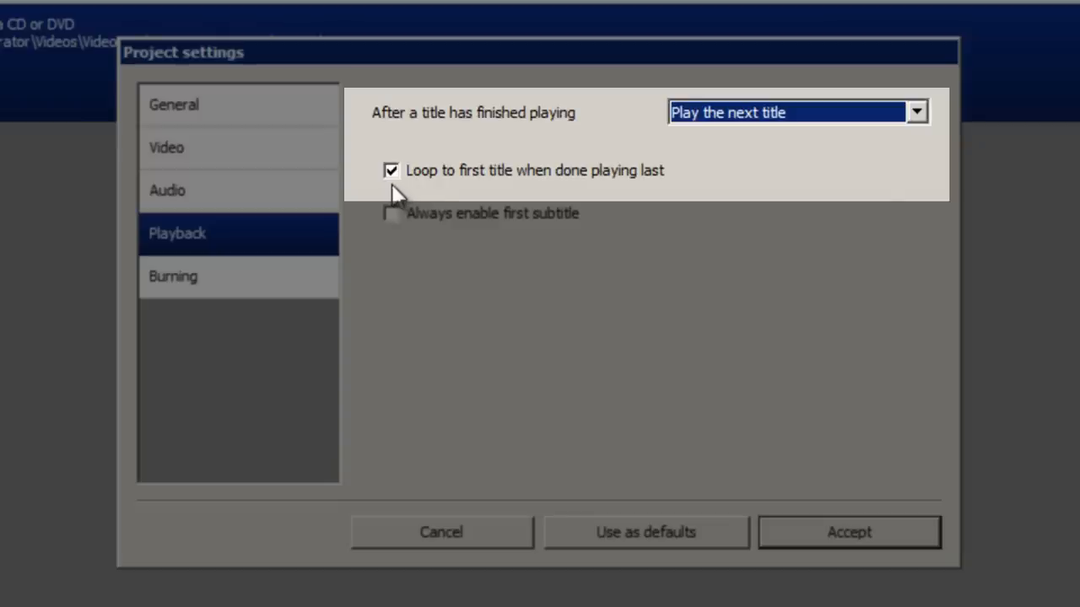
{"action": "mouse_move", "coordinate": [504, 184]}
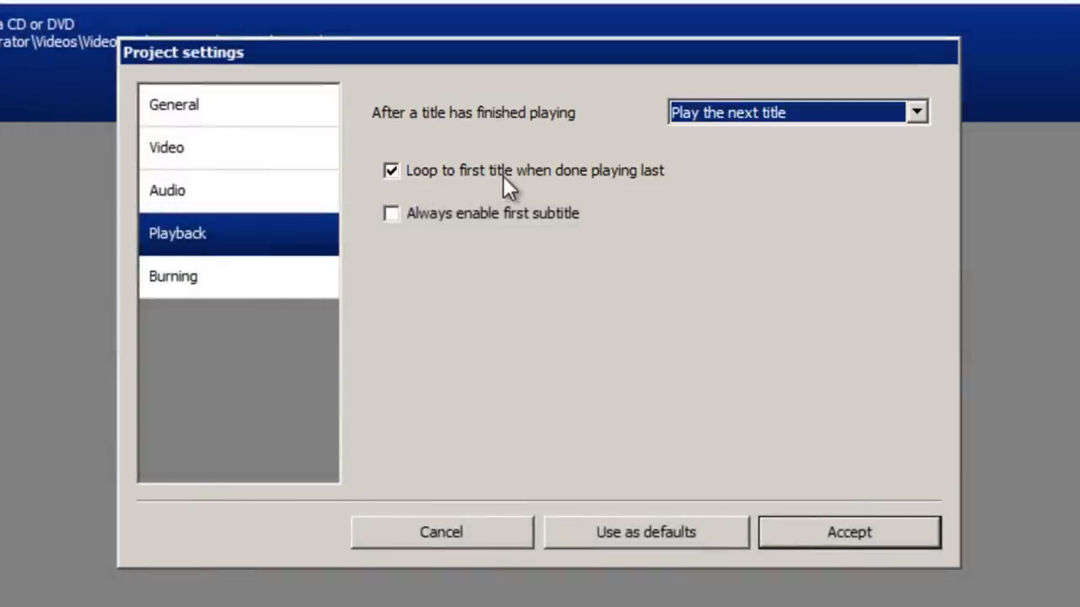
{"action": "left_click", "coordinate": [173, 276]}
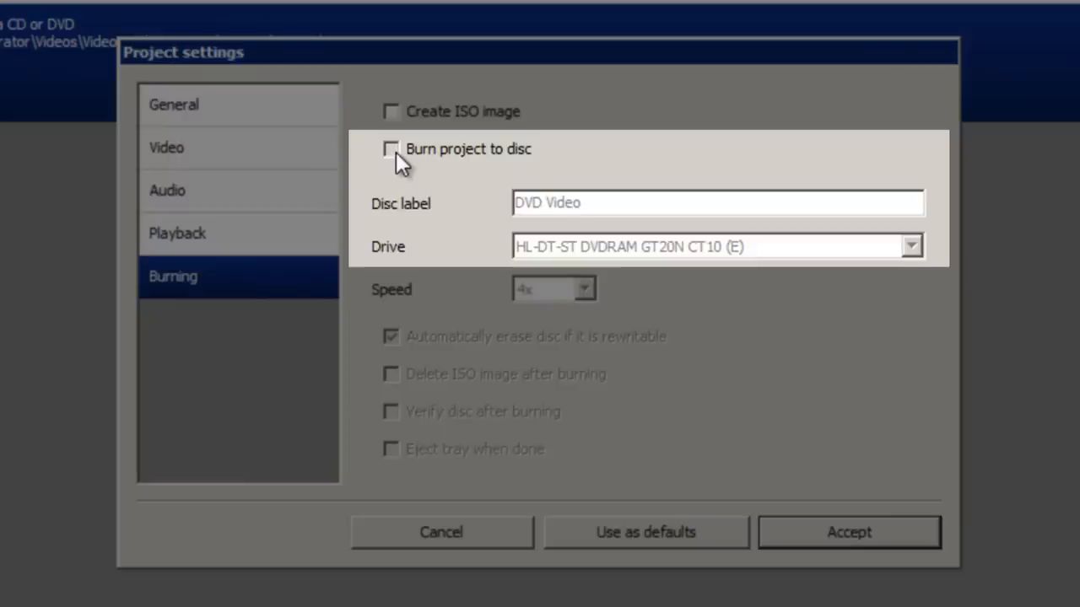
Step: Enable burning to disc with label BURNING_TEST on the HL-DT-ST DVDRAM GT20N CT10 drive at 4x
{"action": "left_click", "coordinate": [390, 150]}
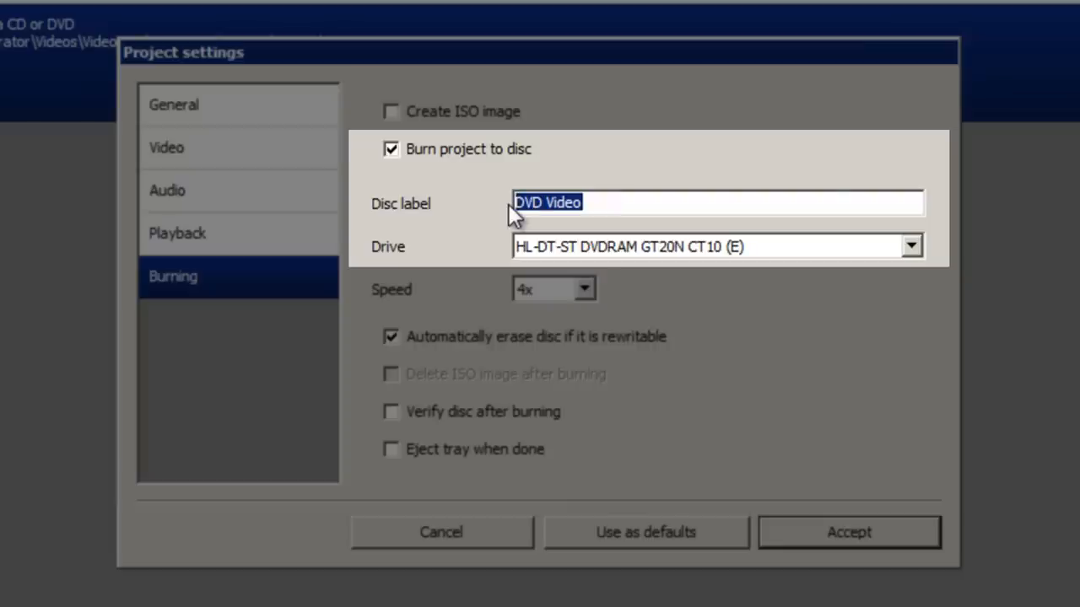
{"action": "type", "text": "B"}
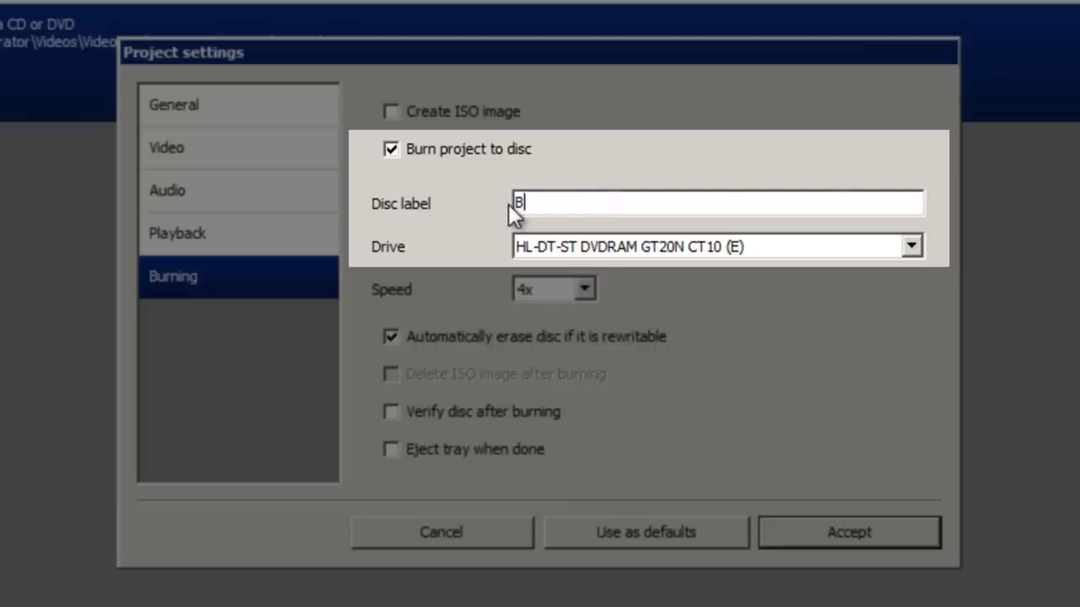
{"action": "type", "text": "URNING_T"}
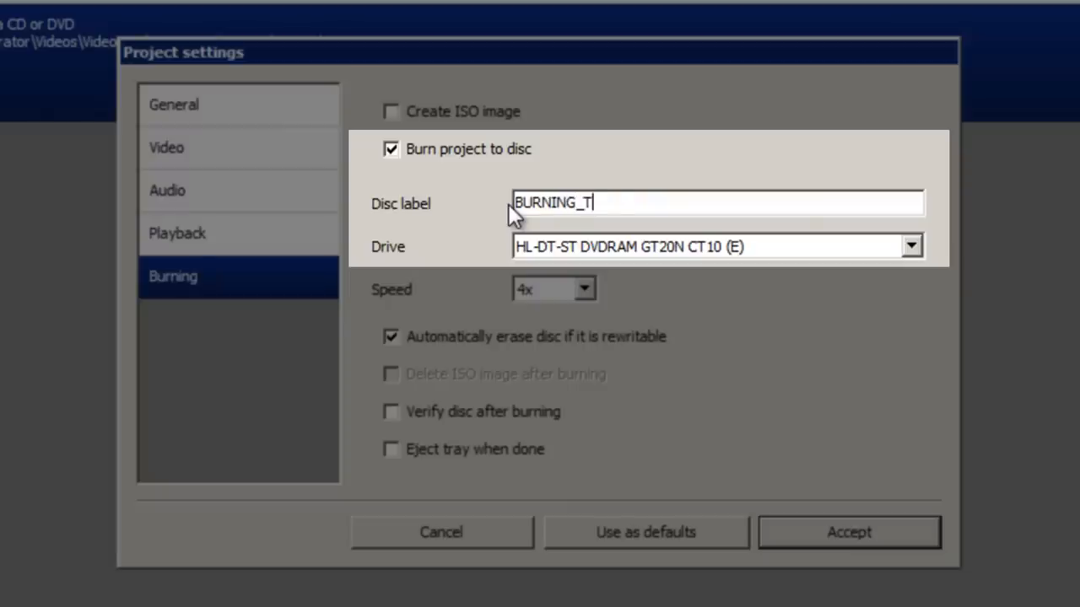
{"action": "type", "text": "EST"}
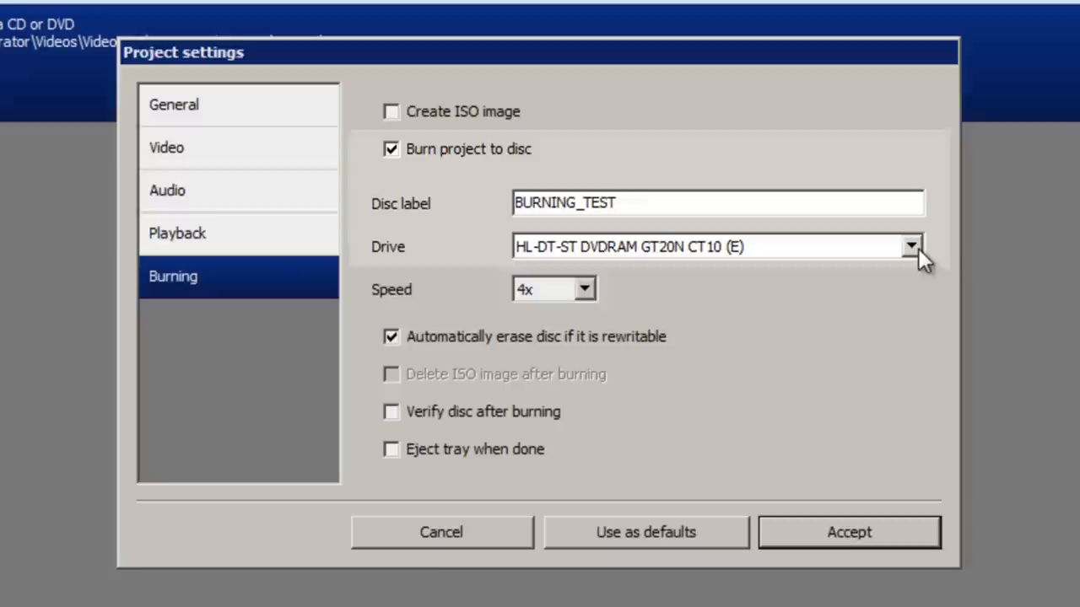
{"action": "left_click", "coordinate": [910, 245]}
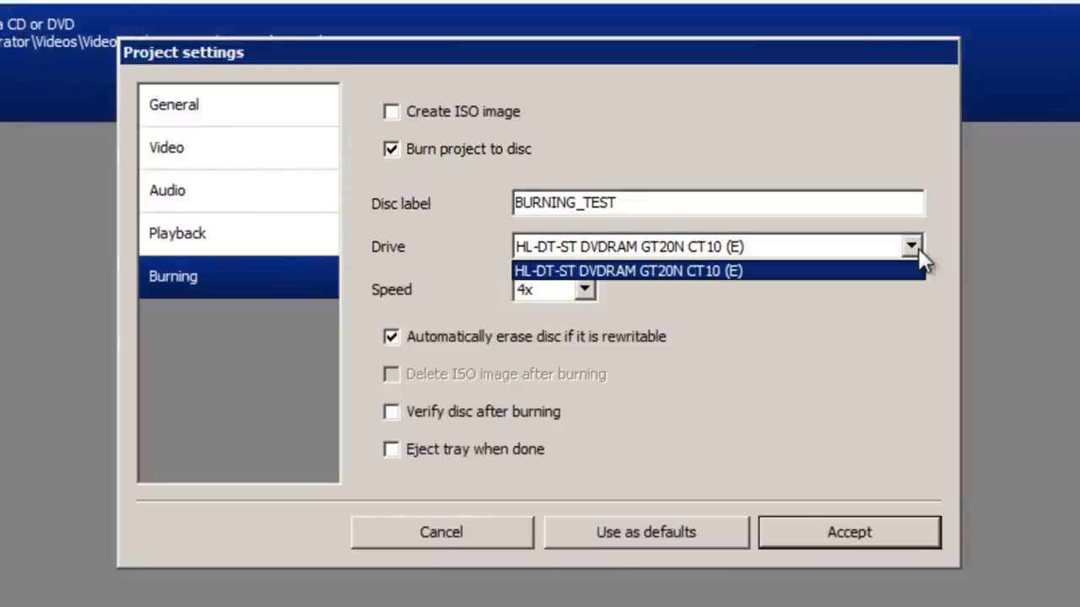
{"action": "left_click", "coordinate": [629, 270]}
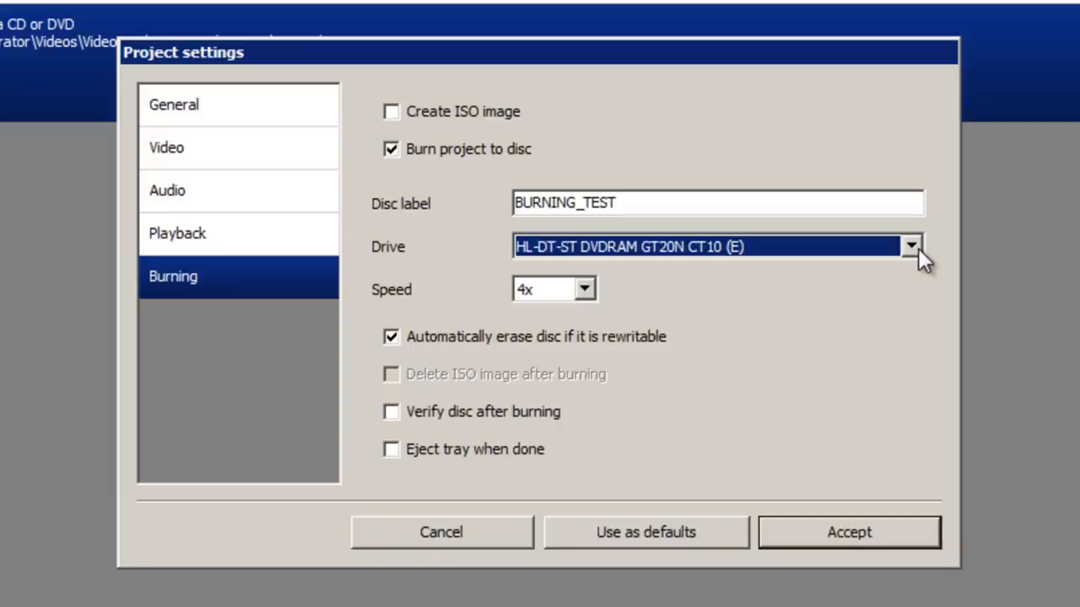
{"action": "mouse_move", "coordinate": [624, 354]}
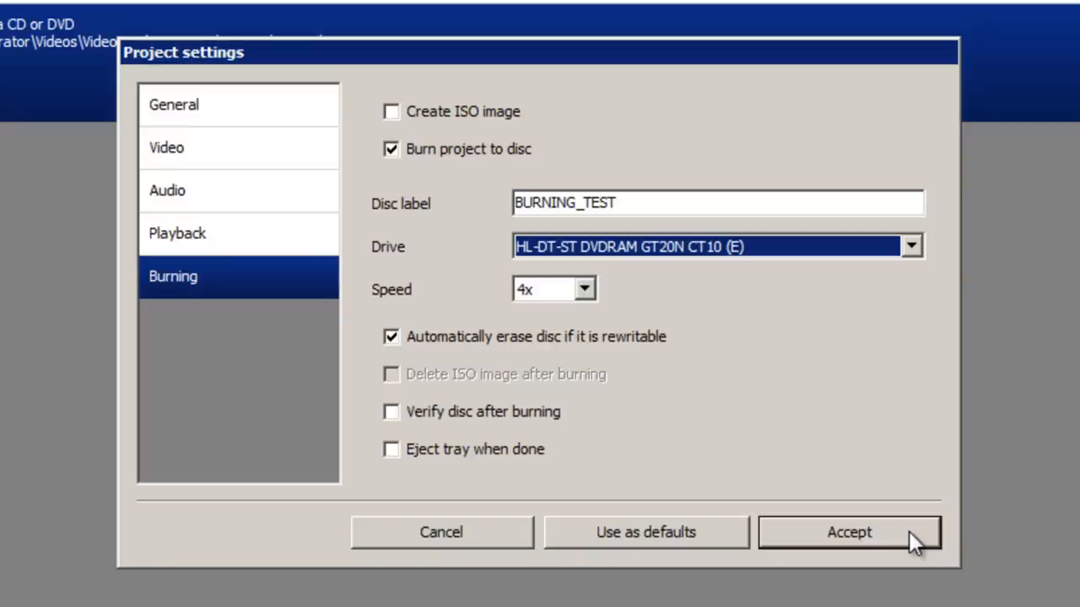
Step: Accept the project settings and start Create DVD to encode and burn
{"action": "left_click", "coordinate": [848, 531]}
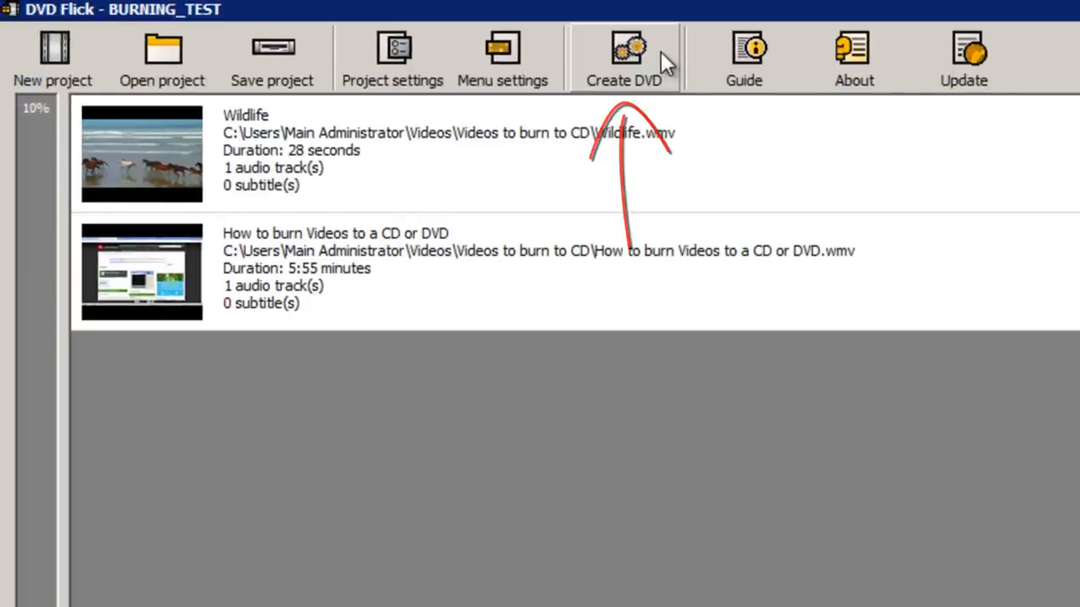
{"action": "left_click", "coordinate": [623, 58]}
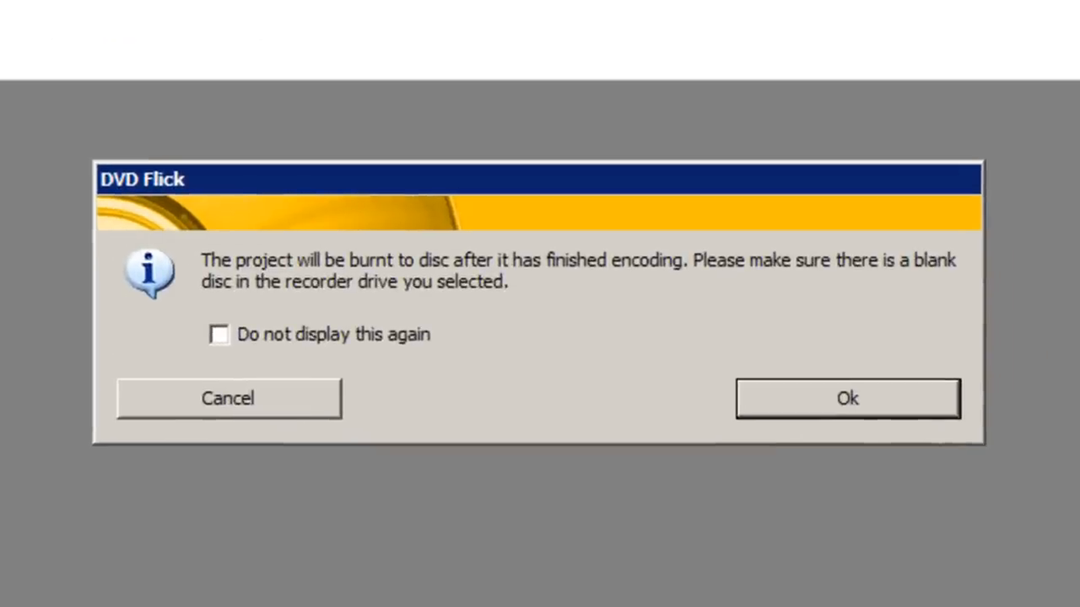
Step: Acknowledge the blank-disc reminder and let encoding and burning run to completion
{"action": "left_click", "coordinate": [847, 398]}
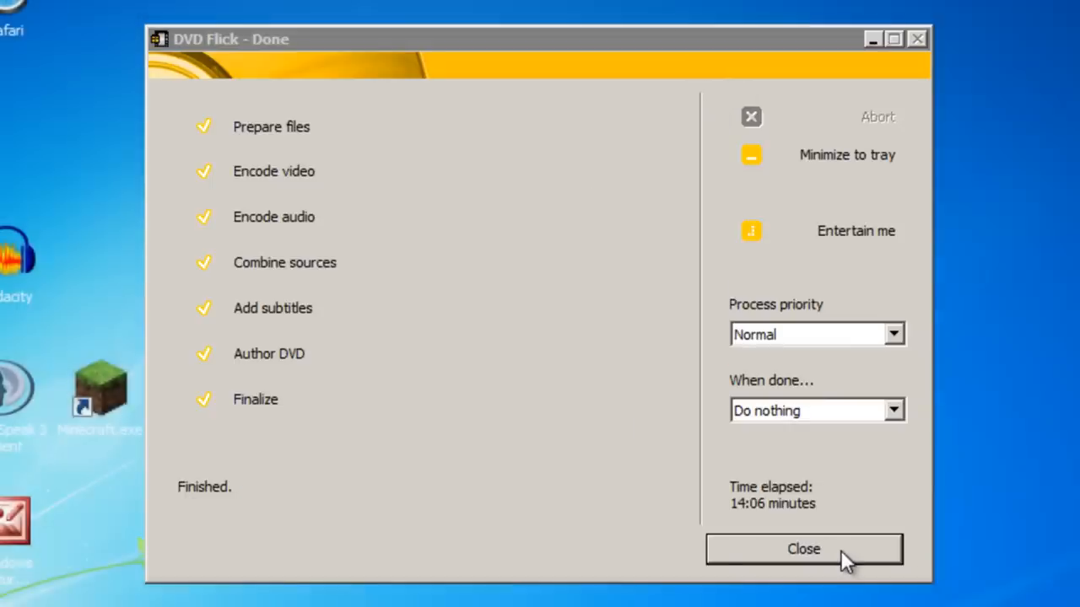
Step: Dismiss the Done window and exit DVD Flick without saving the project
{"action": "left_click", "coordinate": [803, 550]}
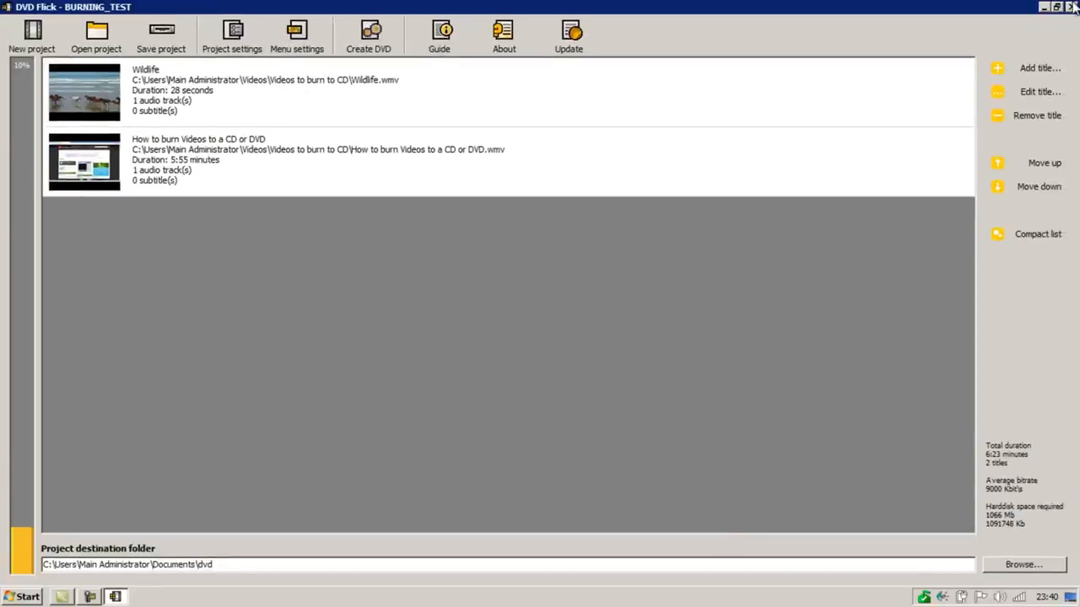
{"action": "left_click", "coordinate": [1074, 7]}
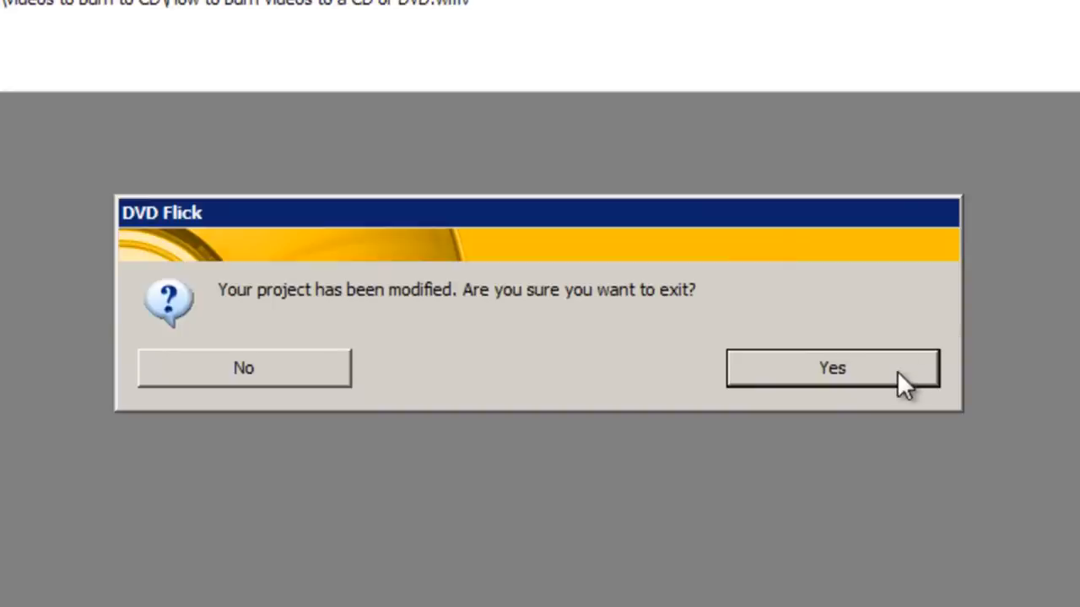
{"action": "left_click", "coordinate": [832, 368]}
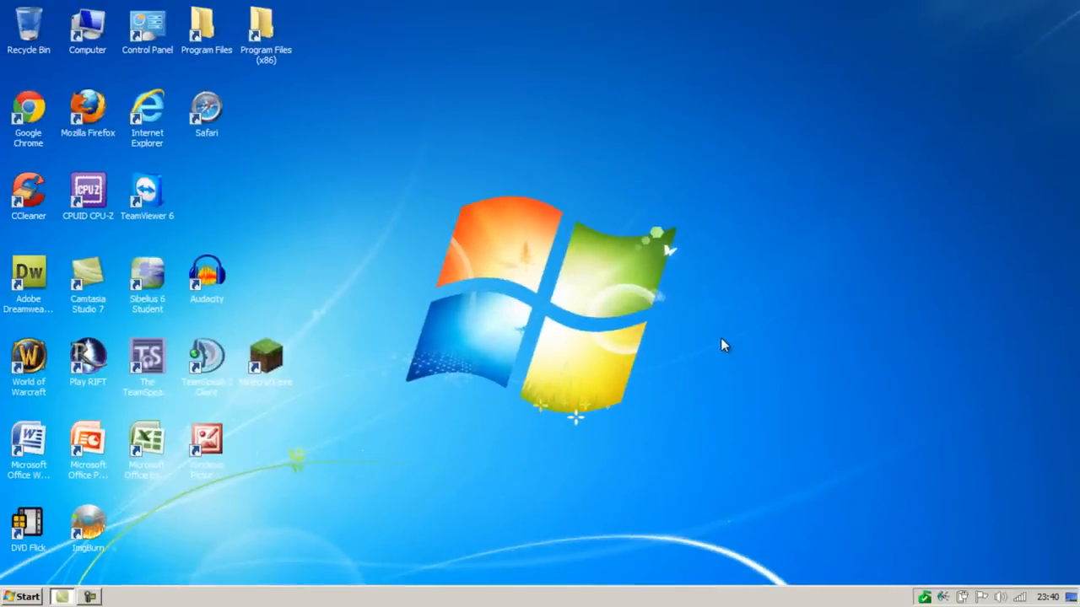
{"action": "mouse_move", "coordinate": [981, 140]}
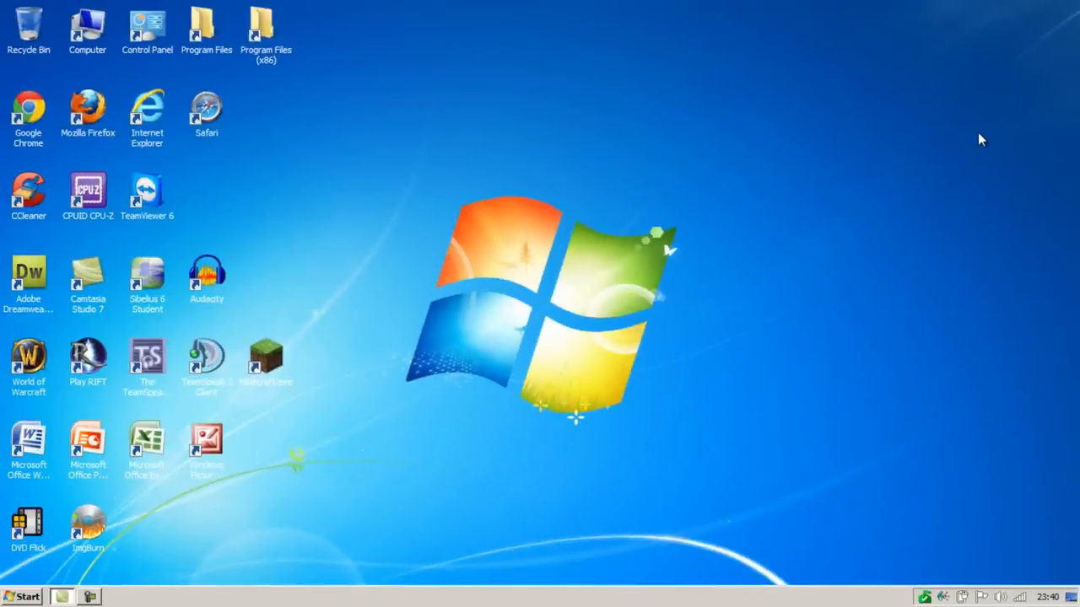